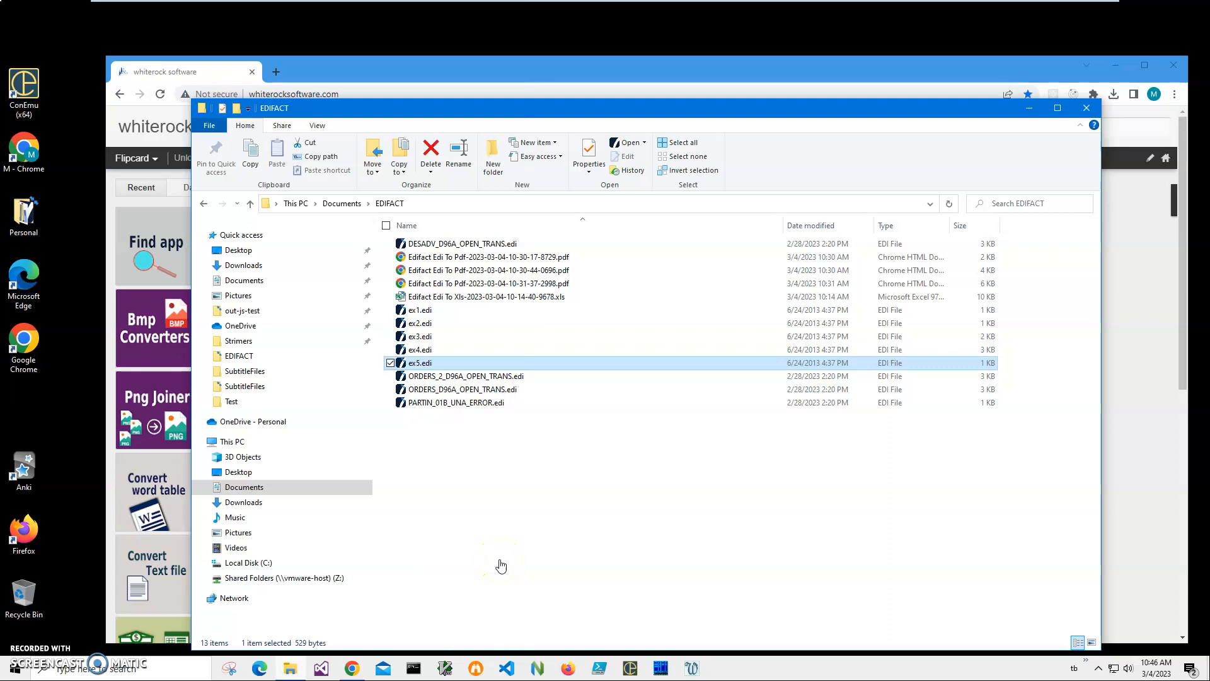
{"action": "mouse_move", "coordinate": [503, 359]}
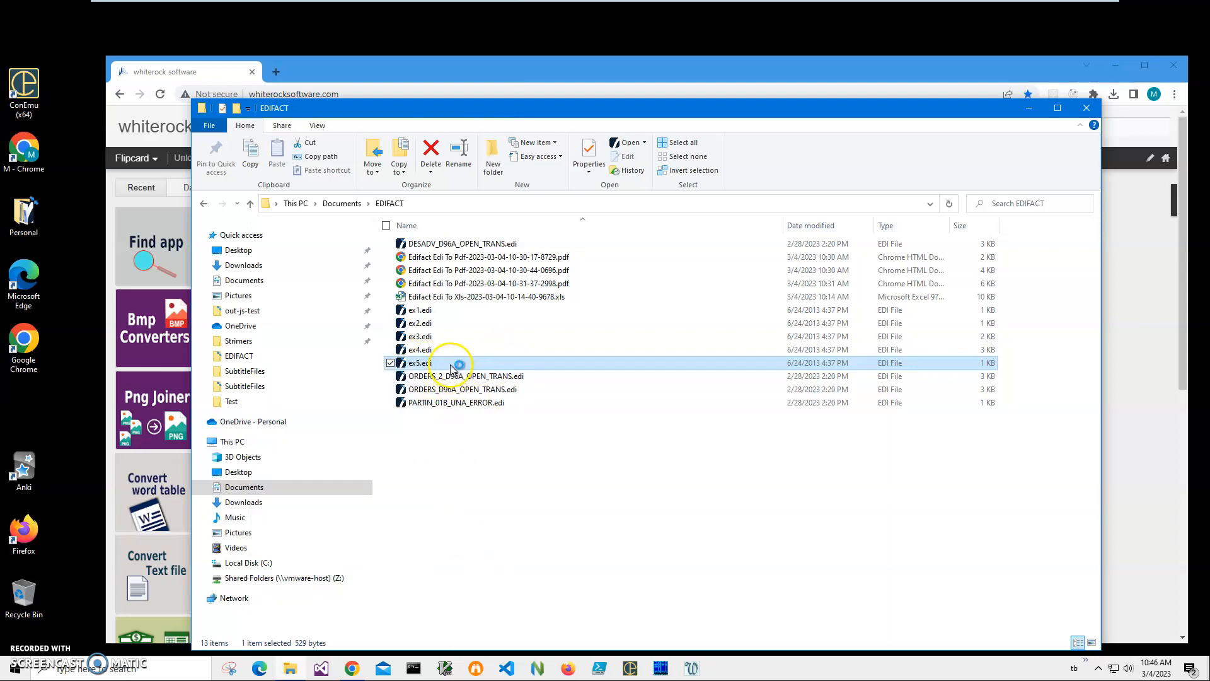
- View the parsed records of ex5.edi and check its export options
{"action": "double_click", "coordinate": [421, 364]}
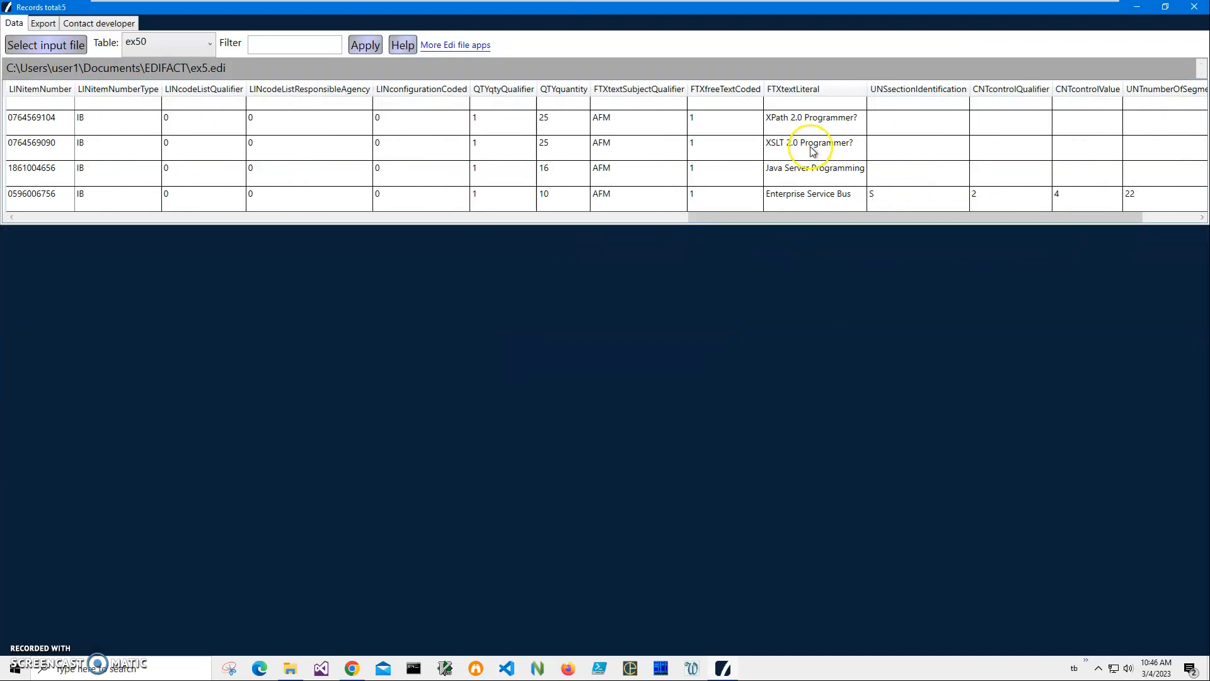
{"action": "mouse_move", "coordinate": [371, 15]}
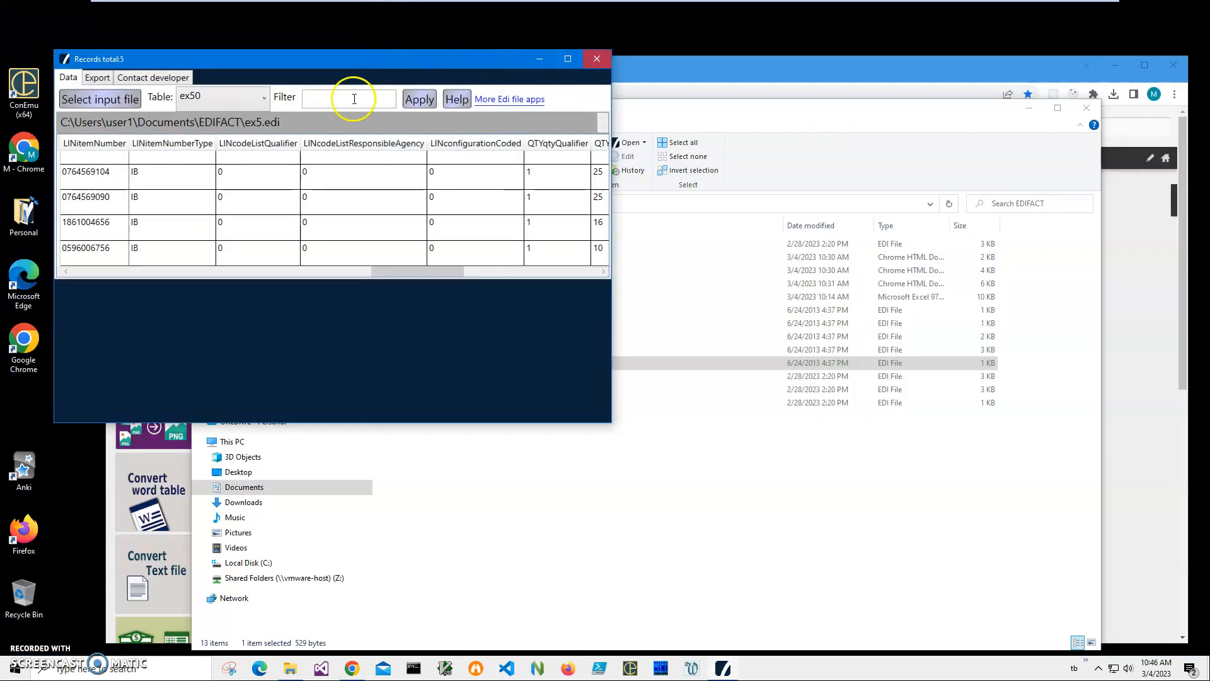
{"action": "left_click", "coordinate": [97, 77]}
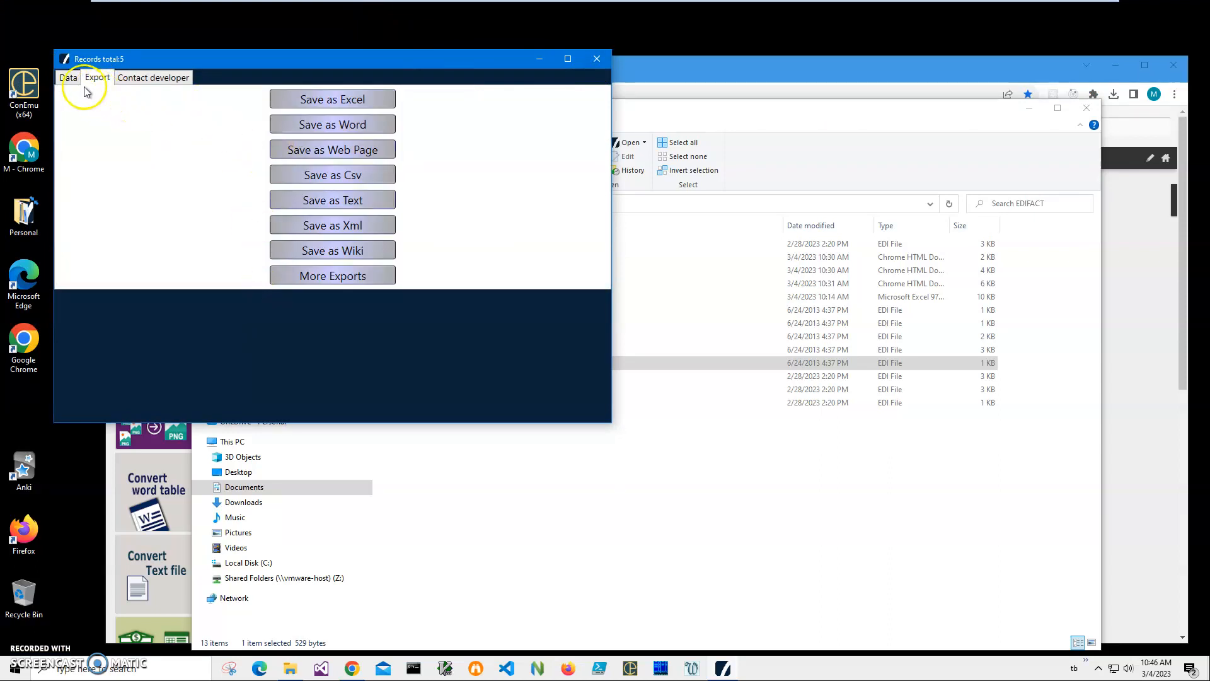
{"action": "left_click", "coordinate": [68, 77]}
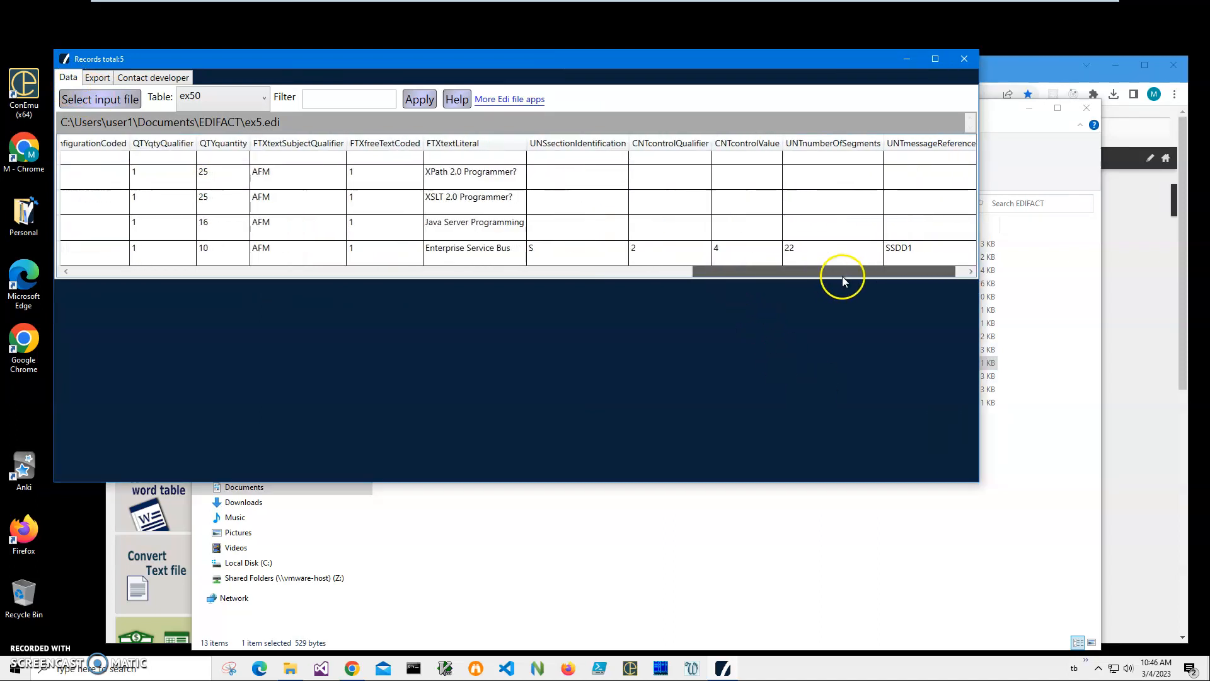
{"action": "mouse_move", "coordinate": [938, 115]}
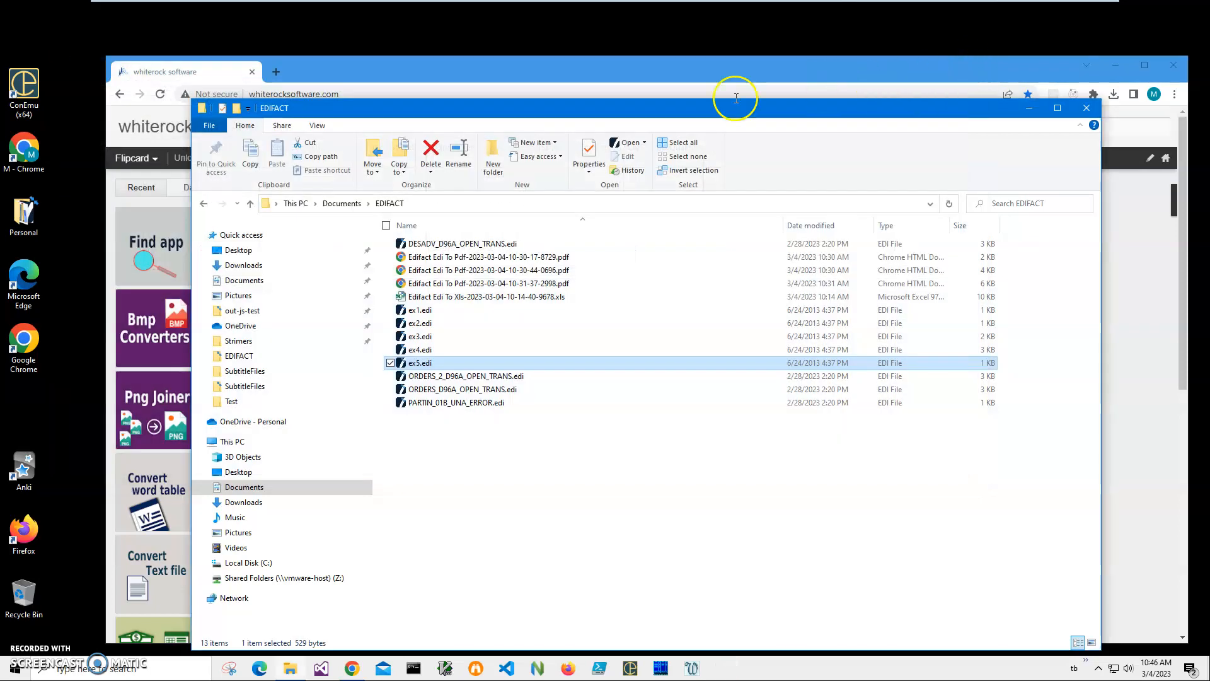
- Search the whiterock site for 'edit' and reach the Edifact Edi To Json download section
{"action": "left_click", "coordinate": [1087, 107]}
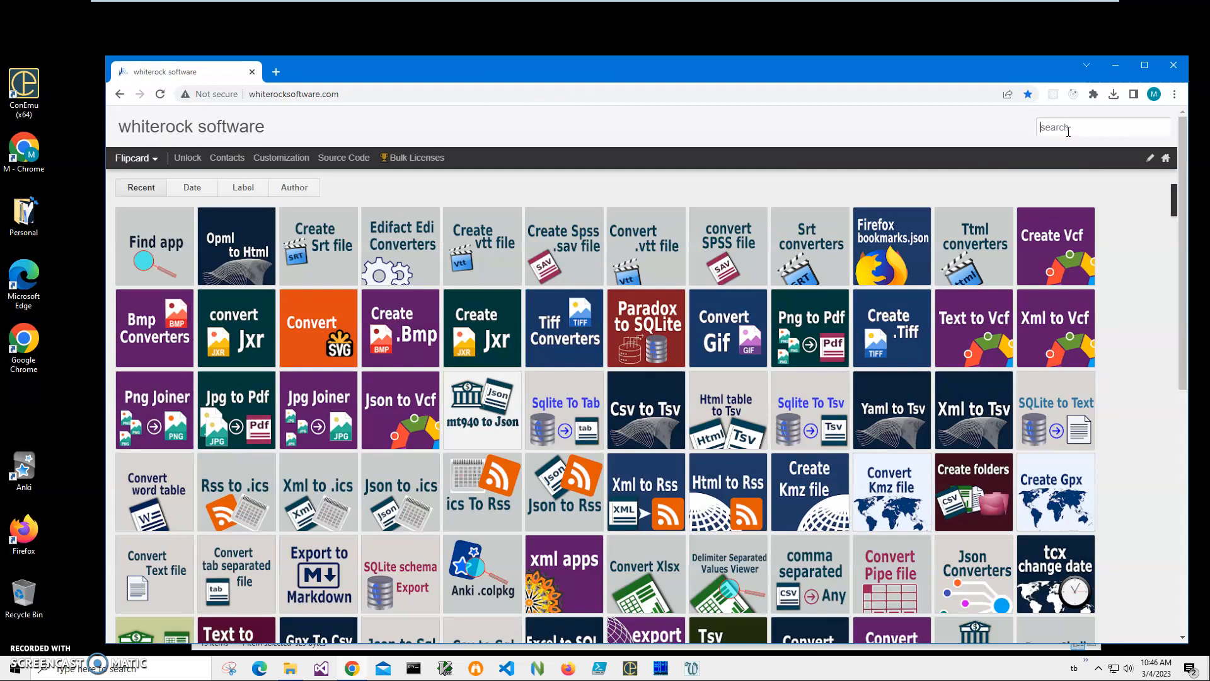
{"action": "type", "text": "edit"}
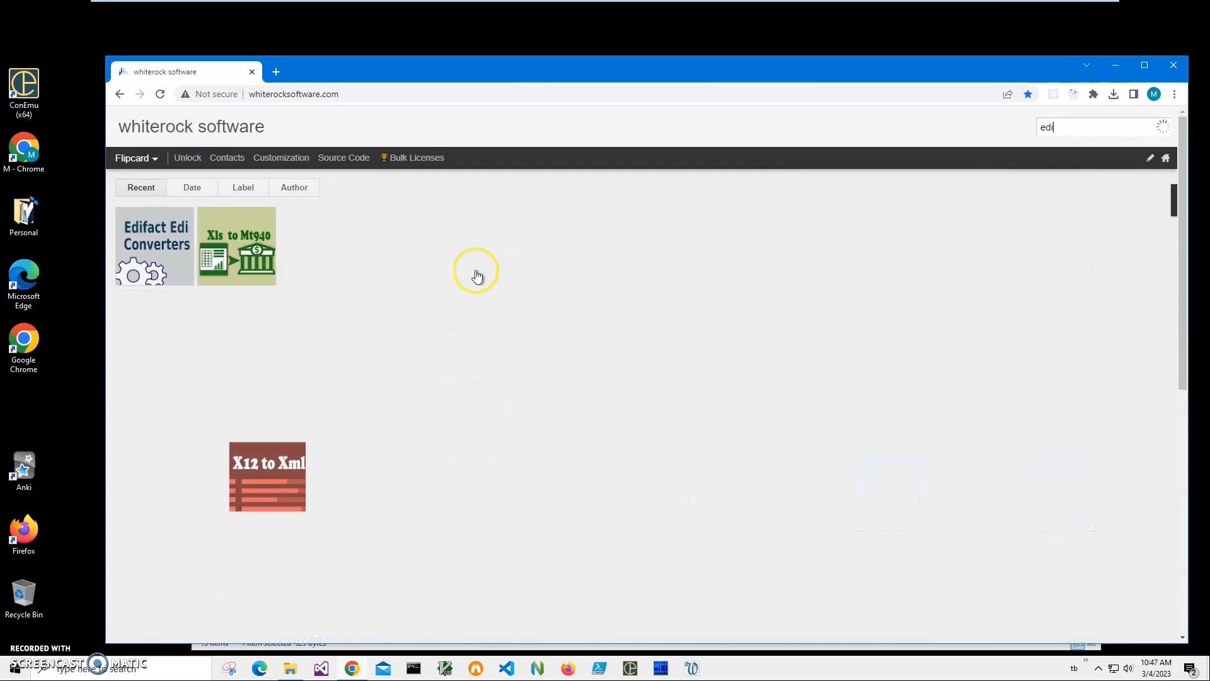
{"action": "left_click", "coordinate": [154, 246]}
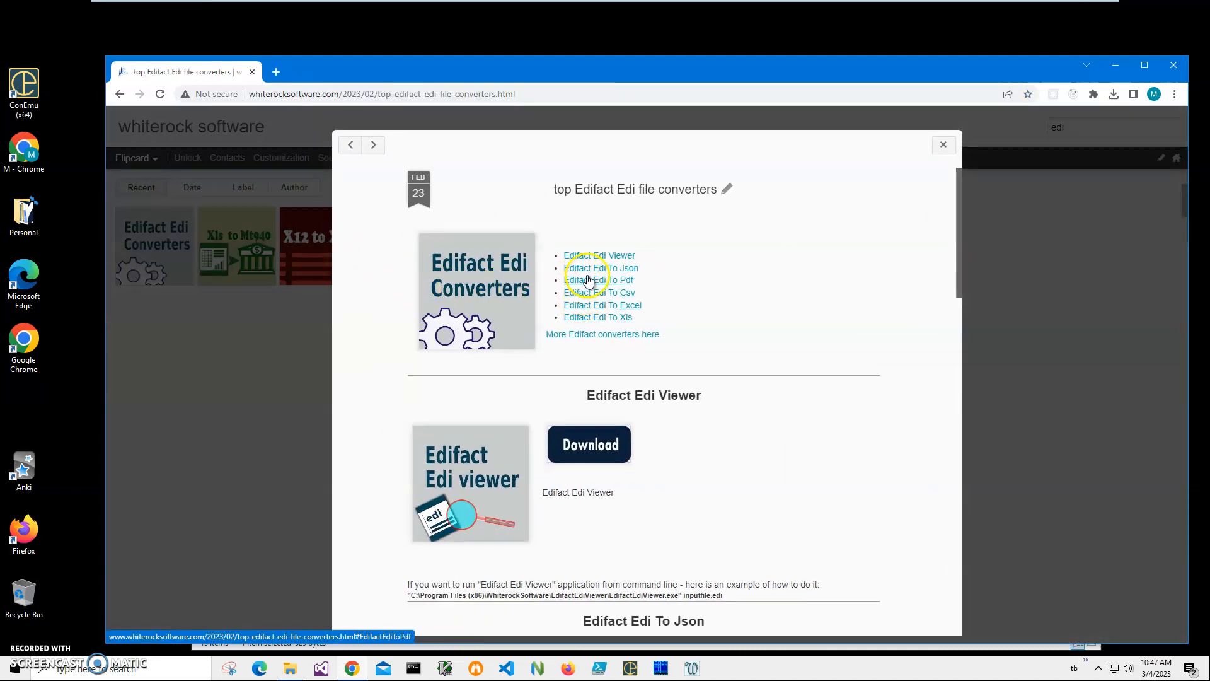
{"action": "mouse_move", "coordinate": [600, 267]}
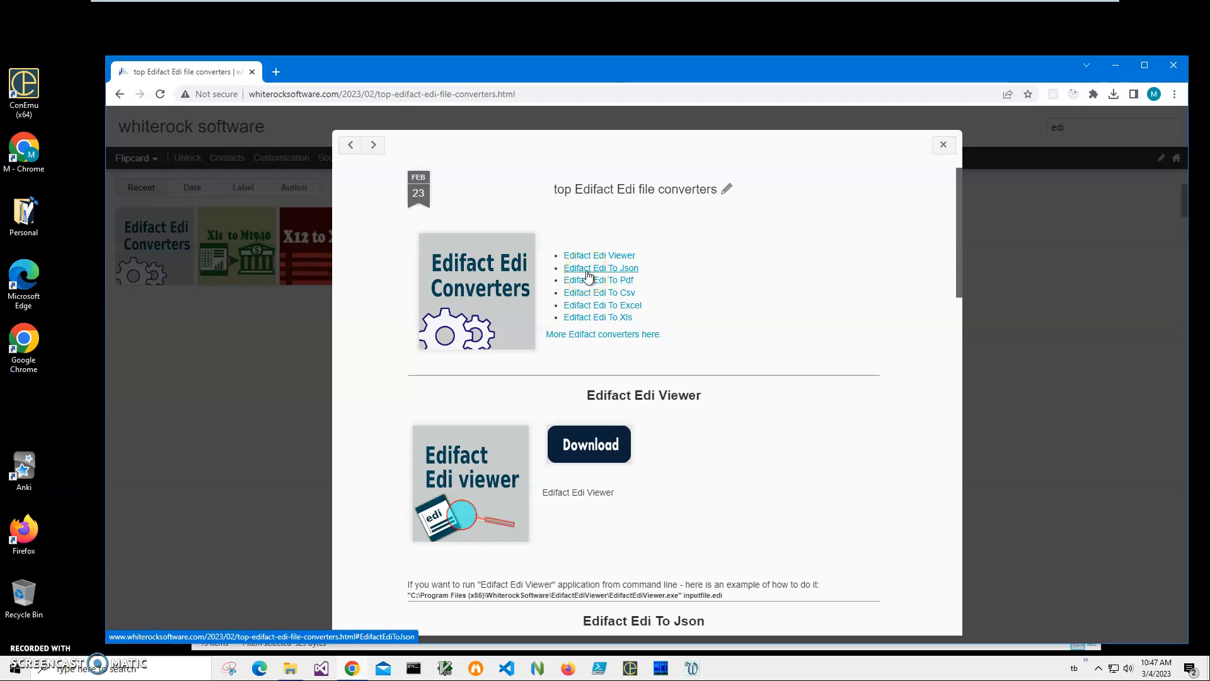
{"action": "left_click", "coordinate": [601, 267]}
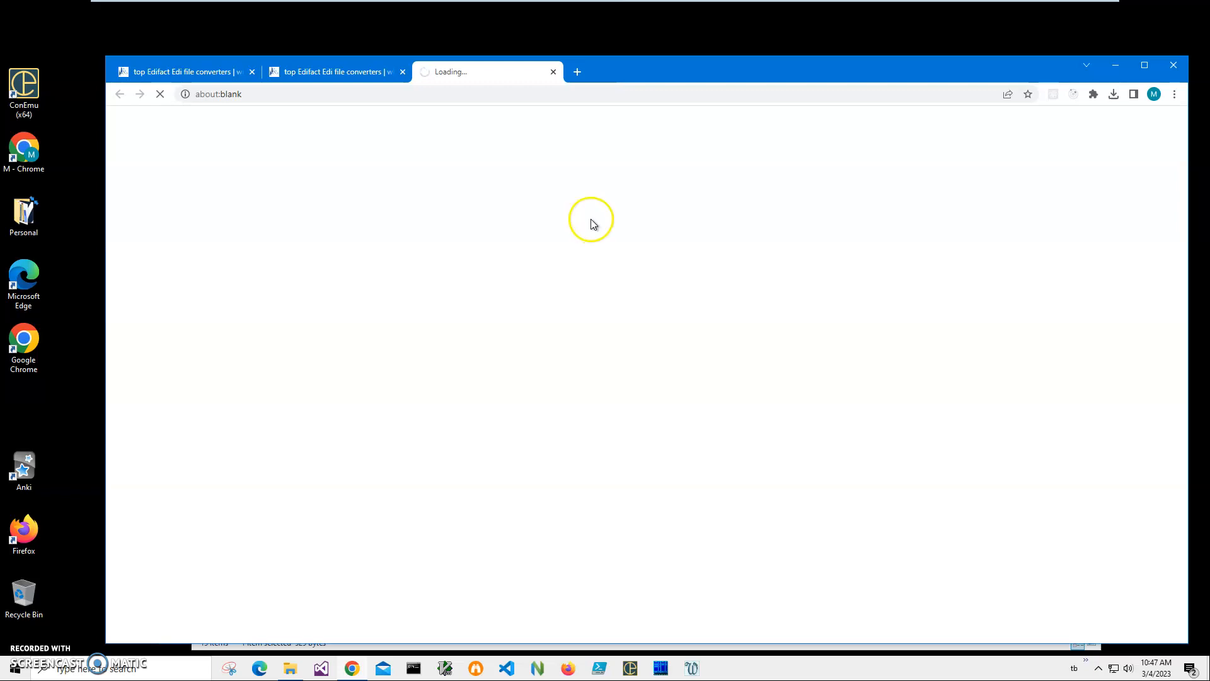
{"action": "mouse_move", "coordinate": [646, 284]}
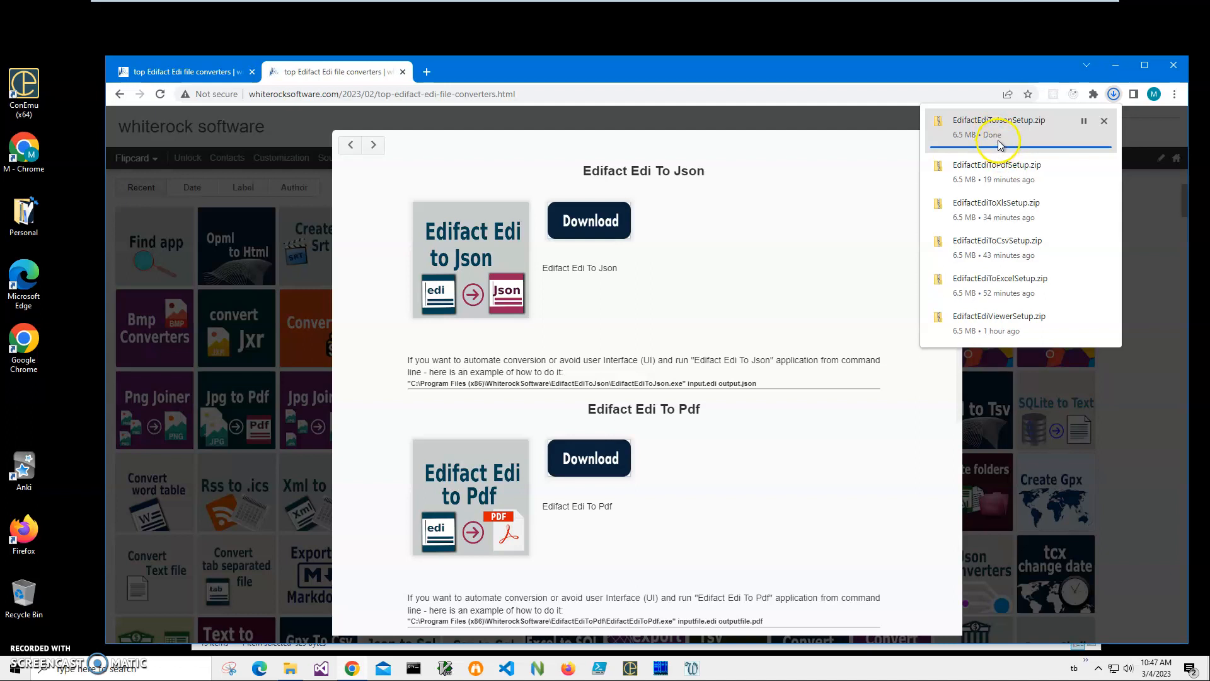
{"action": "mouse_move", "coordinate": [989, 124]}
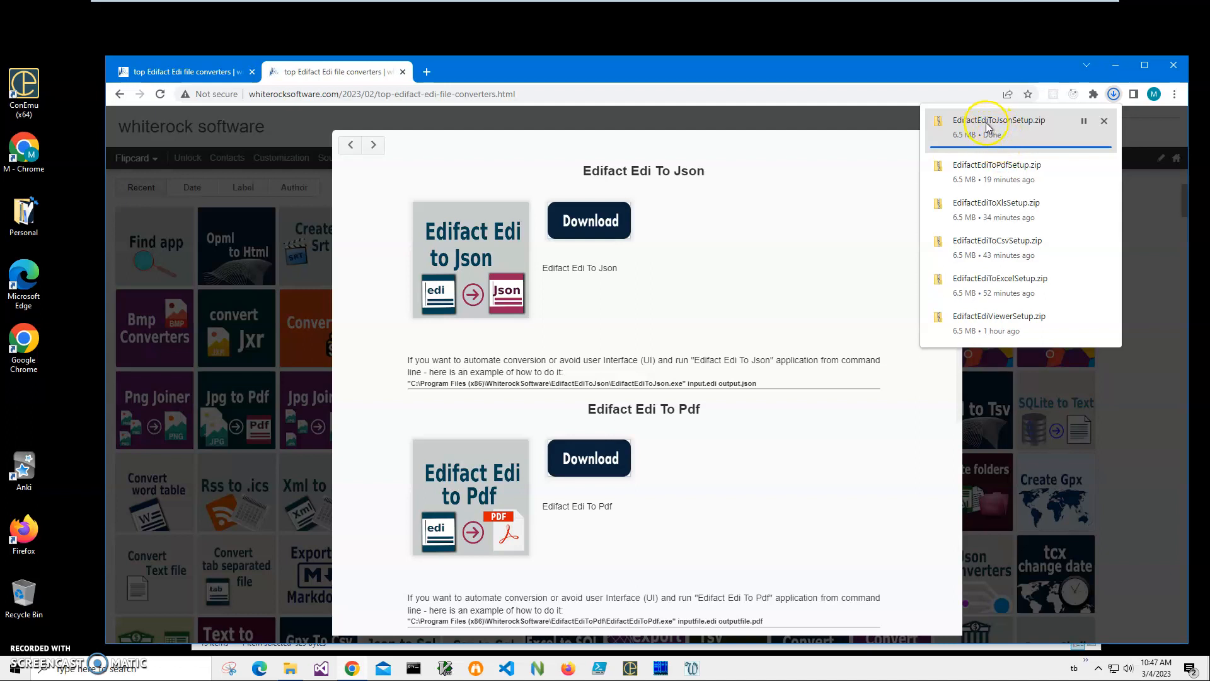
- Reveal EdifactEdiToJsonSetup.msi inside the downloaded zip
{"action": "left_click", "coordinate": [1003, 121]}
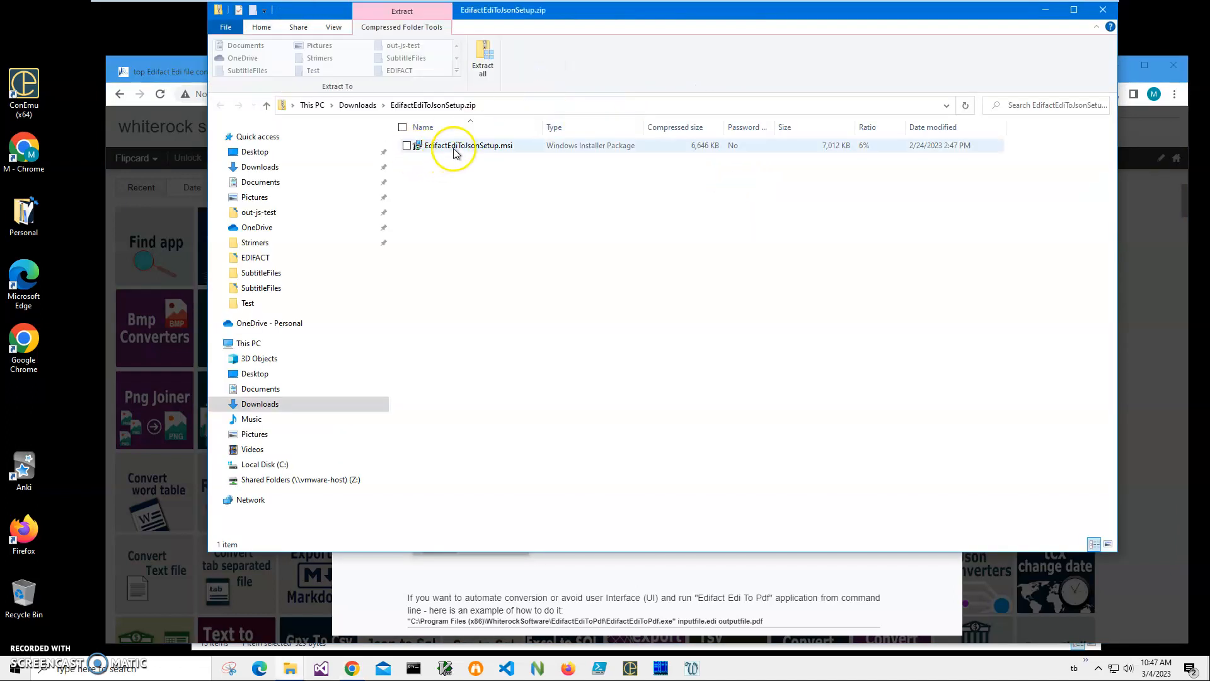
- Run EdifactEdiToJsonSetup.msi past the SmartScreen warning and complete the install
{"action": "double_click", "coordinate": [467, 145]}
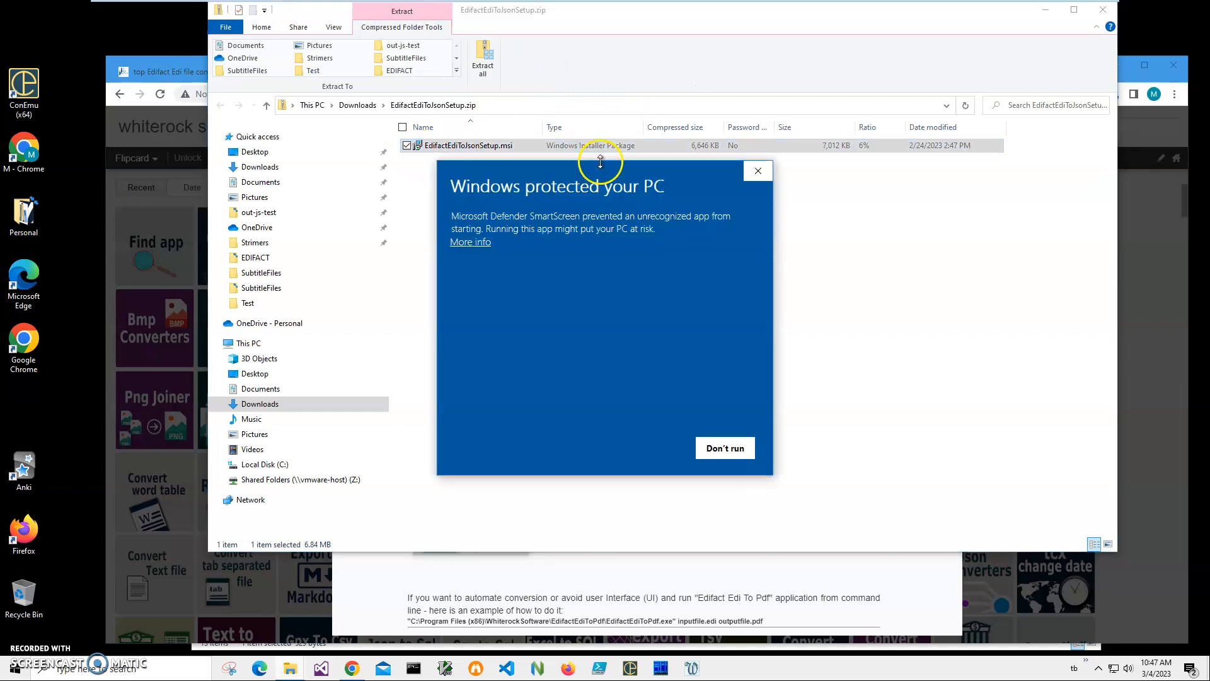
{"action": "left_click", "coordinate": [470, 242]}
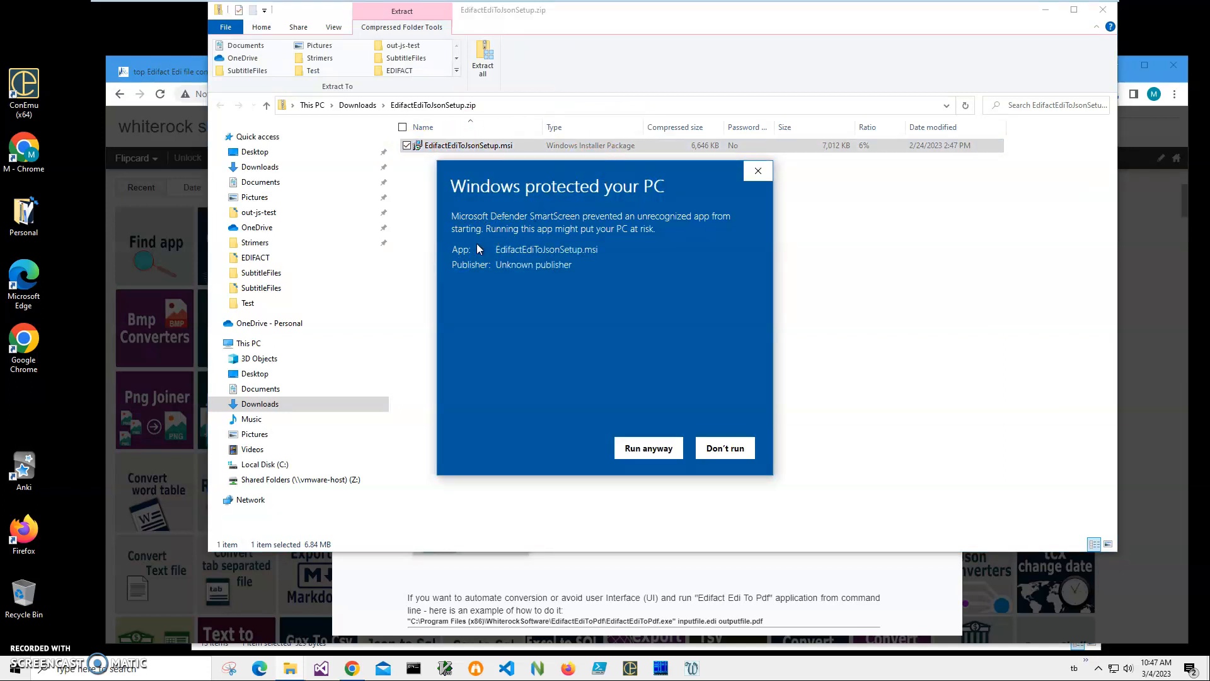
{"action": "mouse_move", "coordinate": [498, 185]}
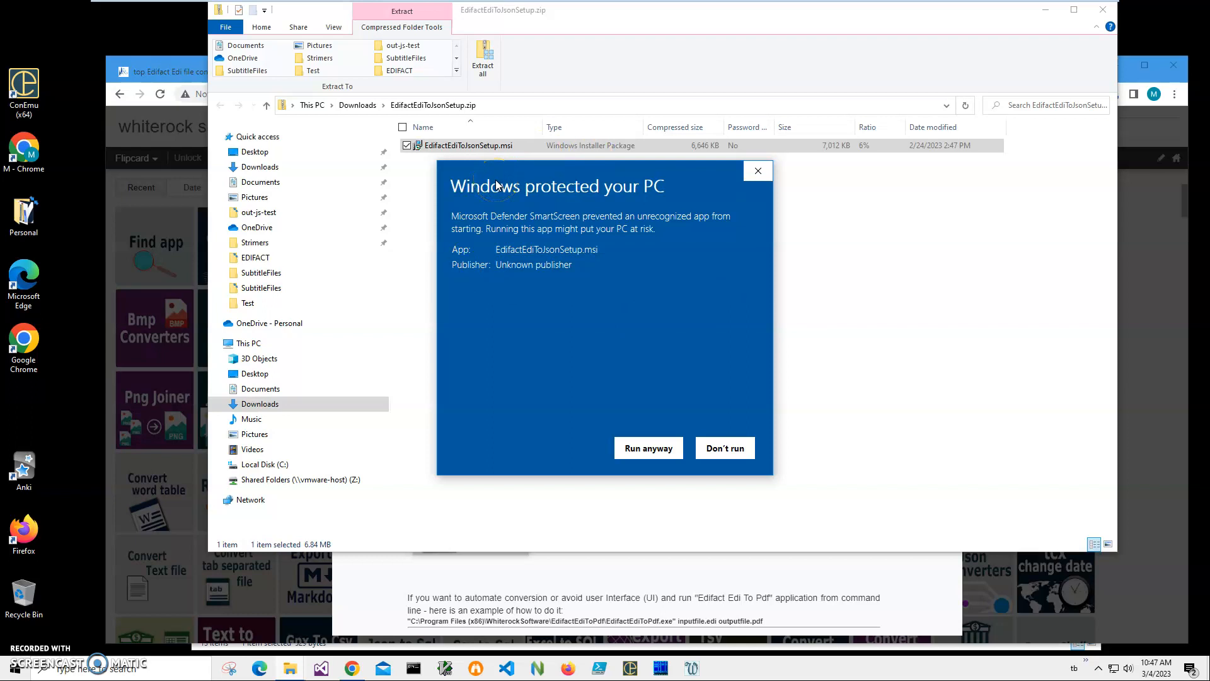
{"action": "mouse_move", "coordinate": [562, 211]}
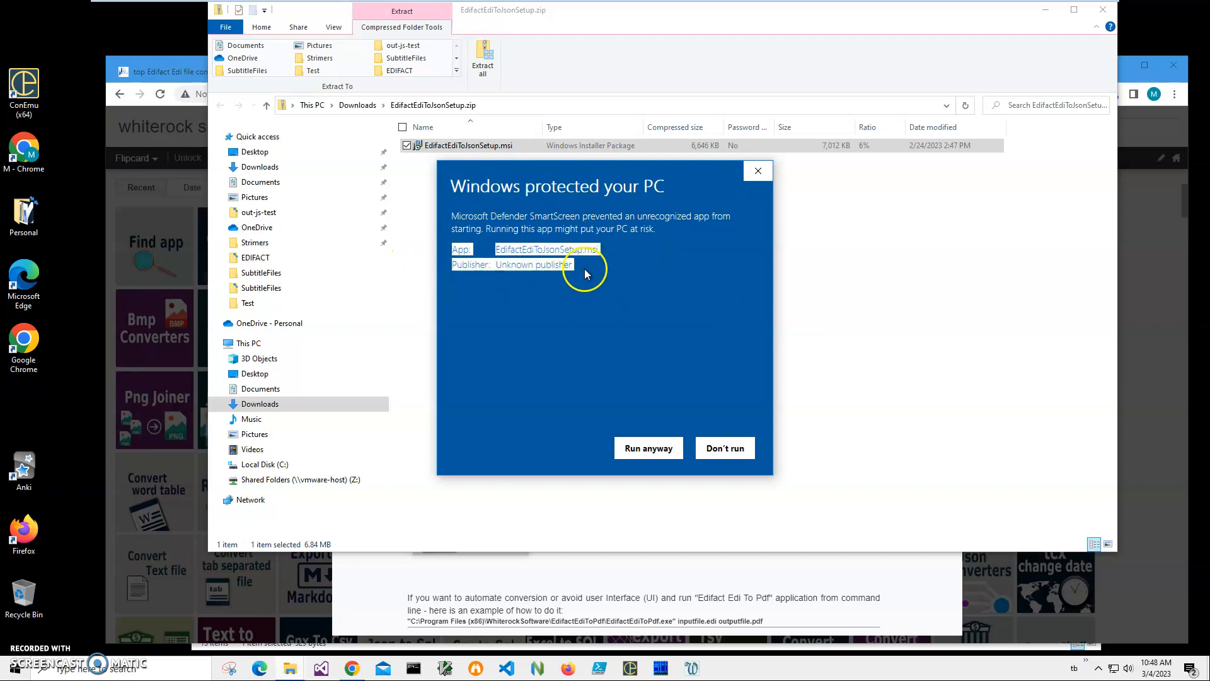
{"action": "left_click", "coordinate": [648, 448]}
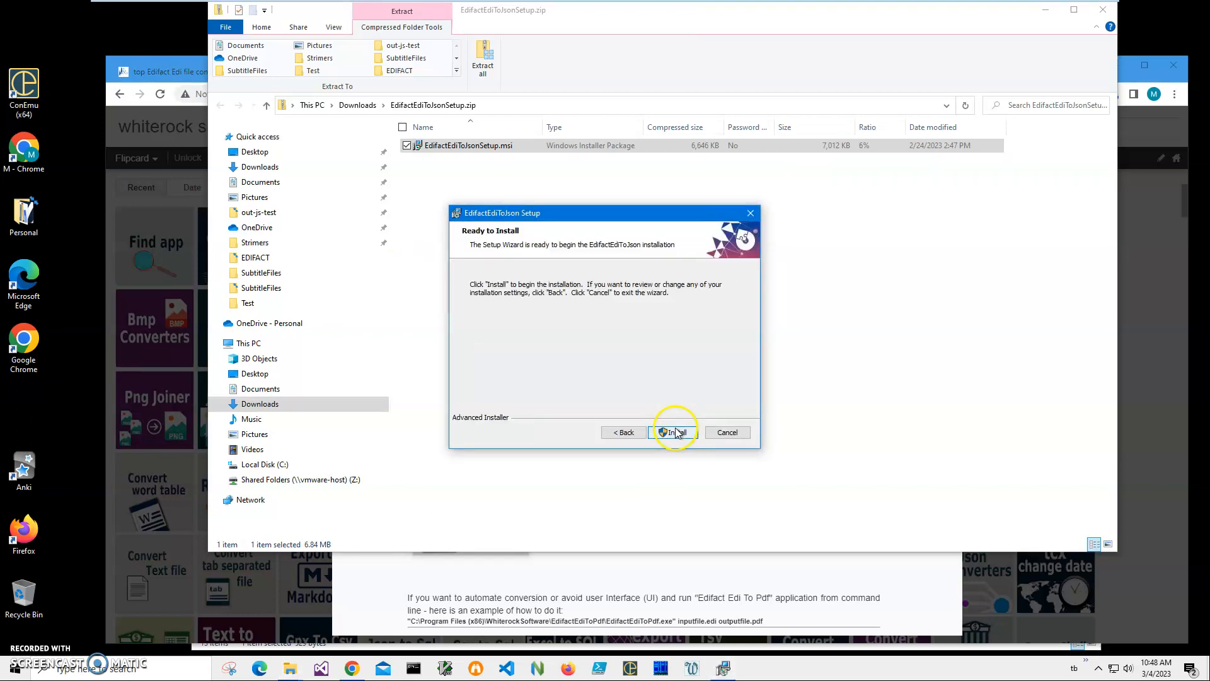
{"action": "left_click", "coordinate": [673, 432]}
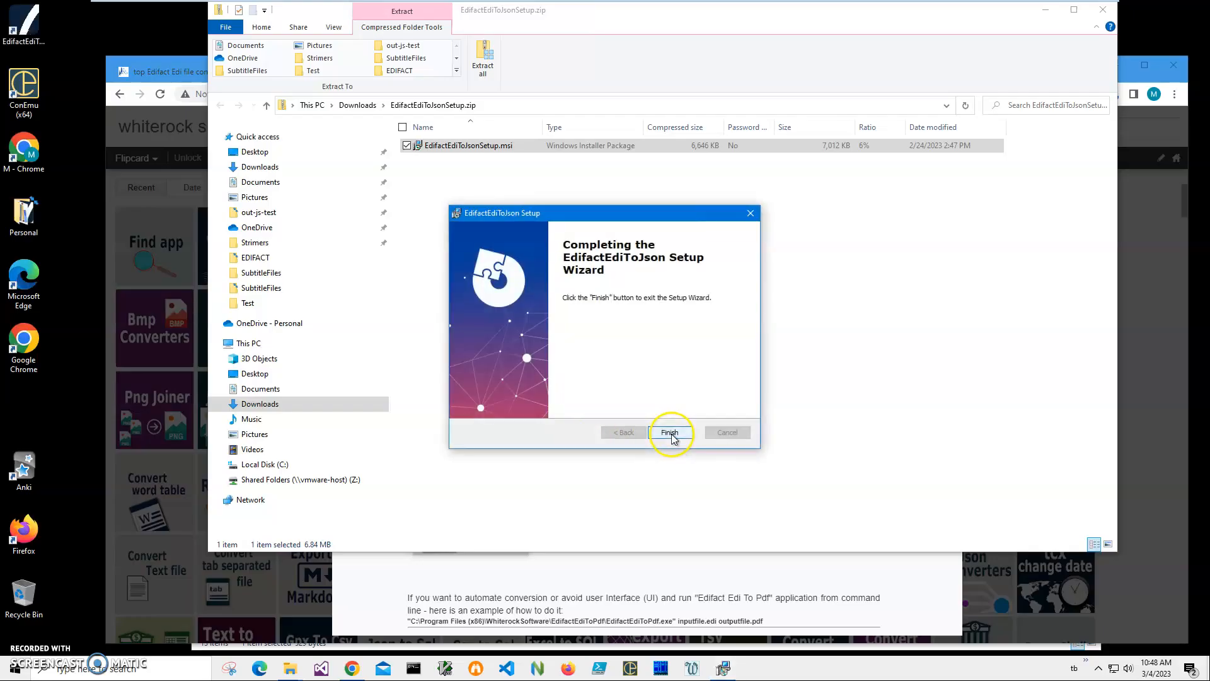
{"action": "left_click", "coordinate": [669, 432]}
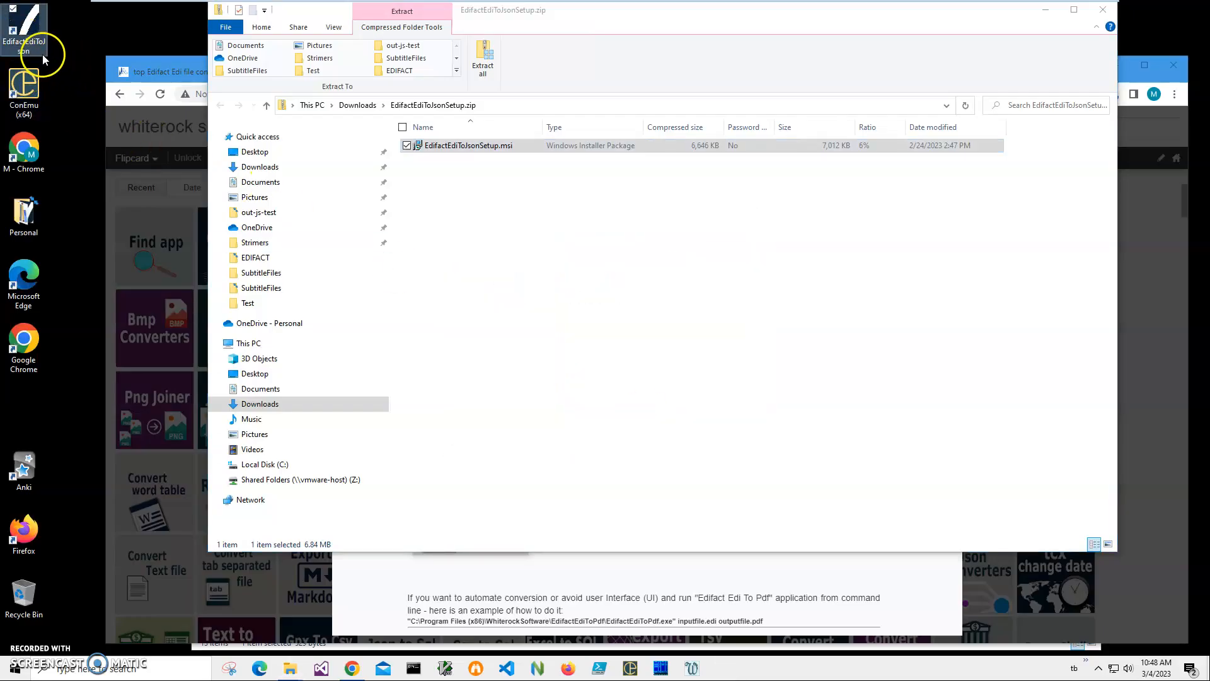
{"action": "mouse_move", "coordinate": [23, 43]}
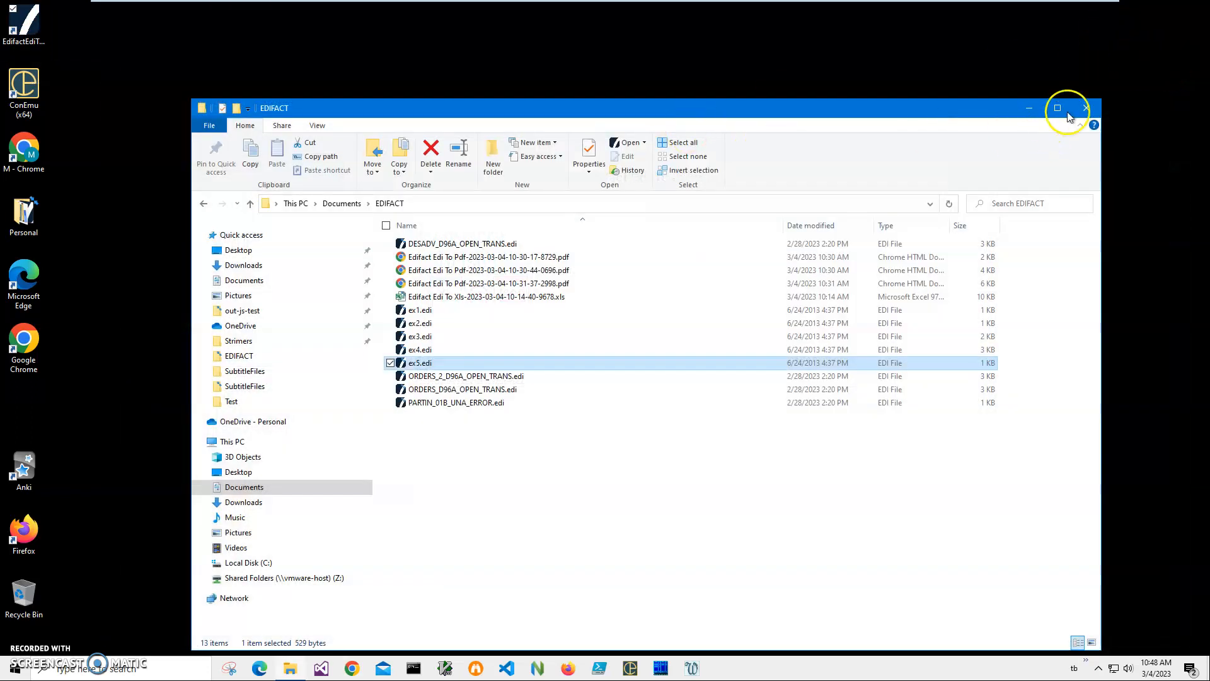
- Launch EdifactEdiToJson from the desktop and start selecting input files
{"action": "left_click", "coordinate": [1087, 108]}
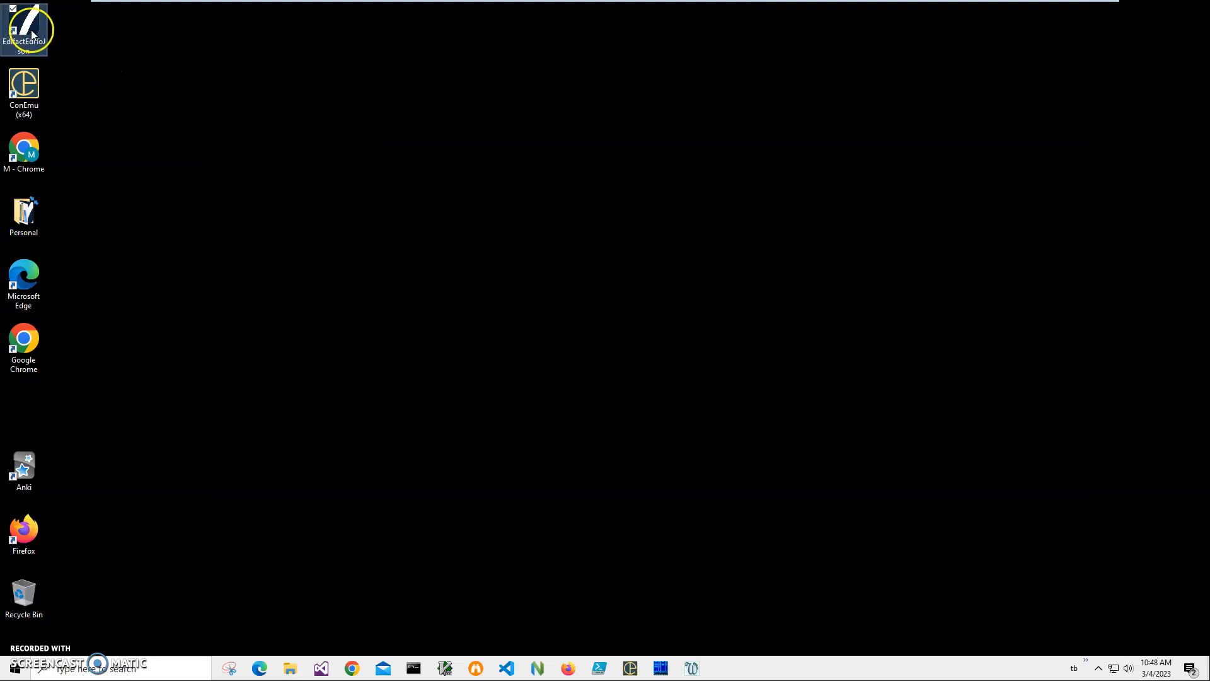
{"action": "double_click", "coordinate": [24, 29]}
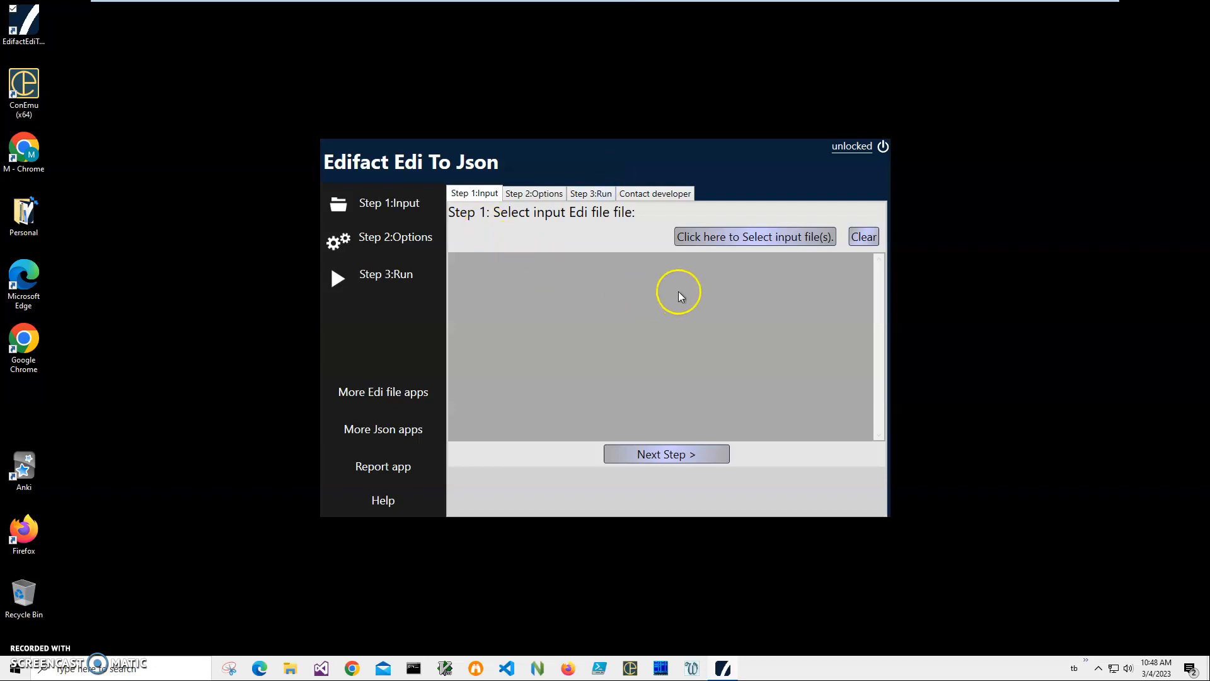
{"action": "mouse_move", "coordinate": [701, 303]}
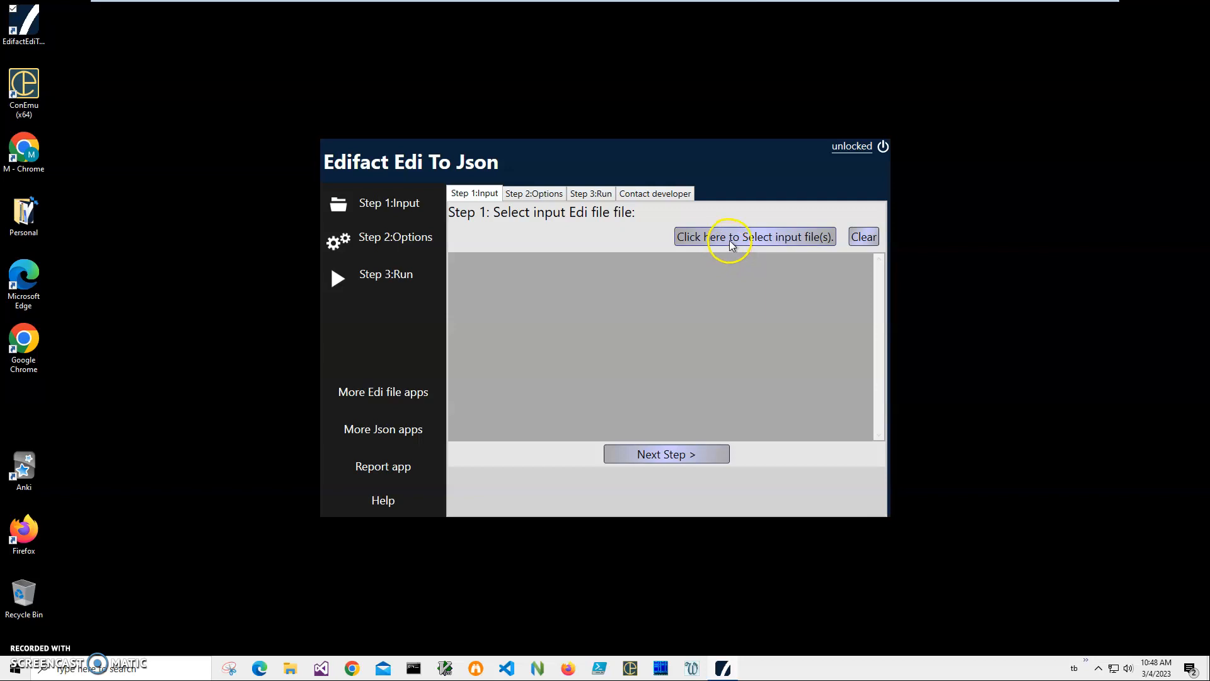
{"action": "left_click", "coordinate": [754, 236]}
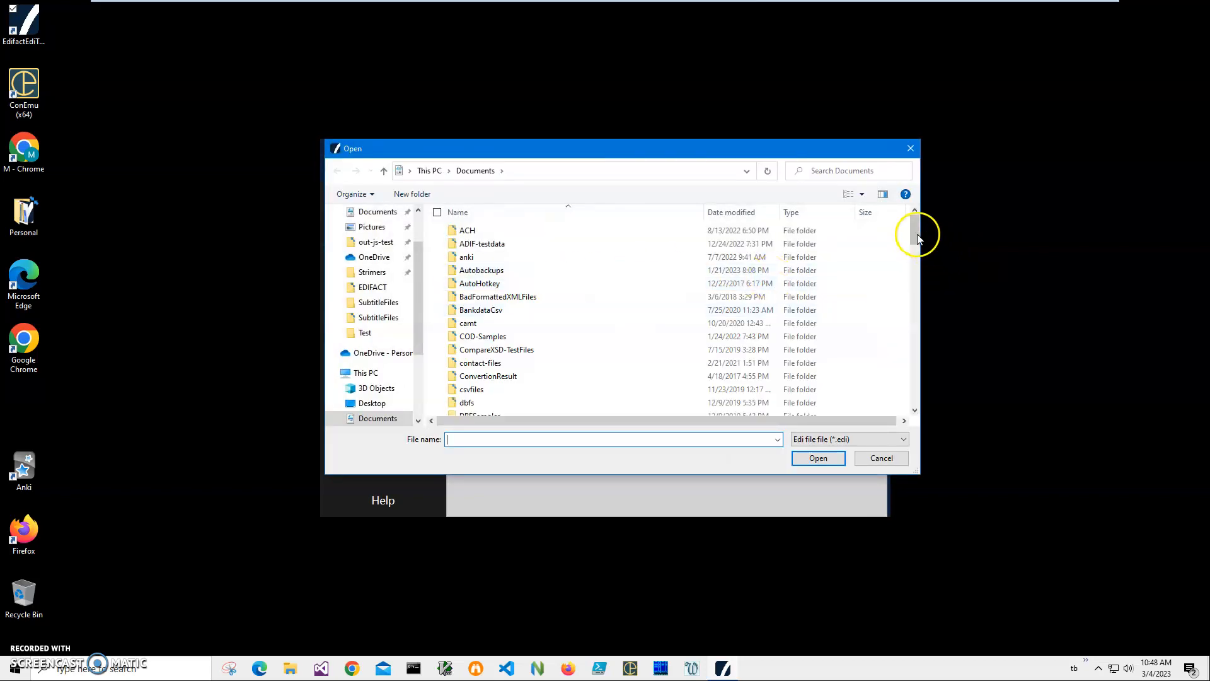
- Choose ex5.edi from the EDIFACT folder of Documents as the input file
{"action": "scroll", "scroll_direction": "down", "scroll_amount": 3}
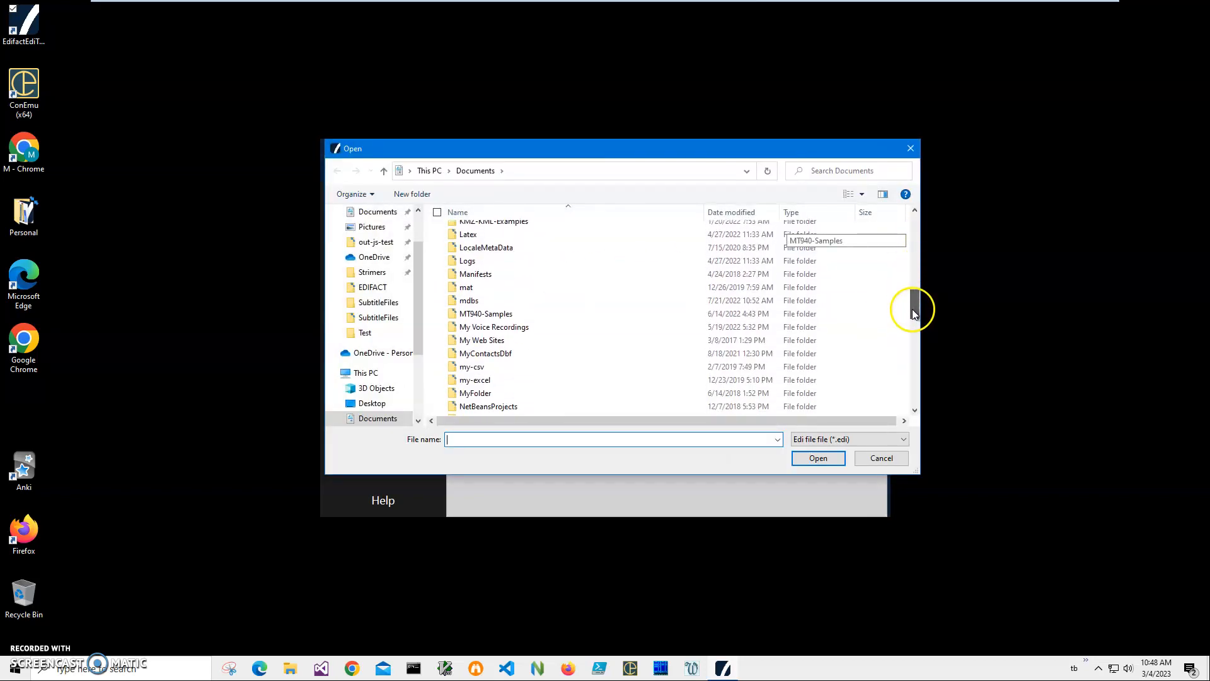
{"action": "scroll", "scroll_direction": "up", "scroll_amount": 3}
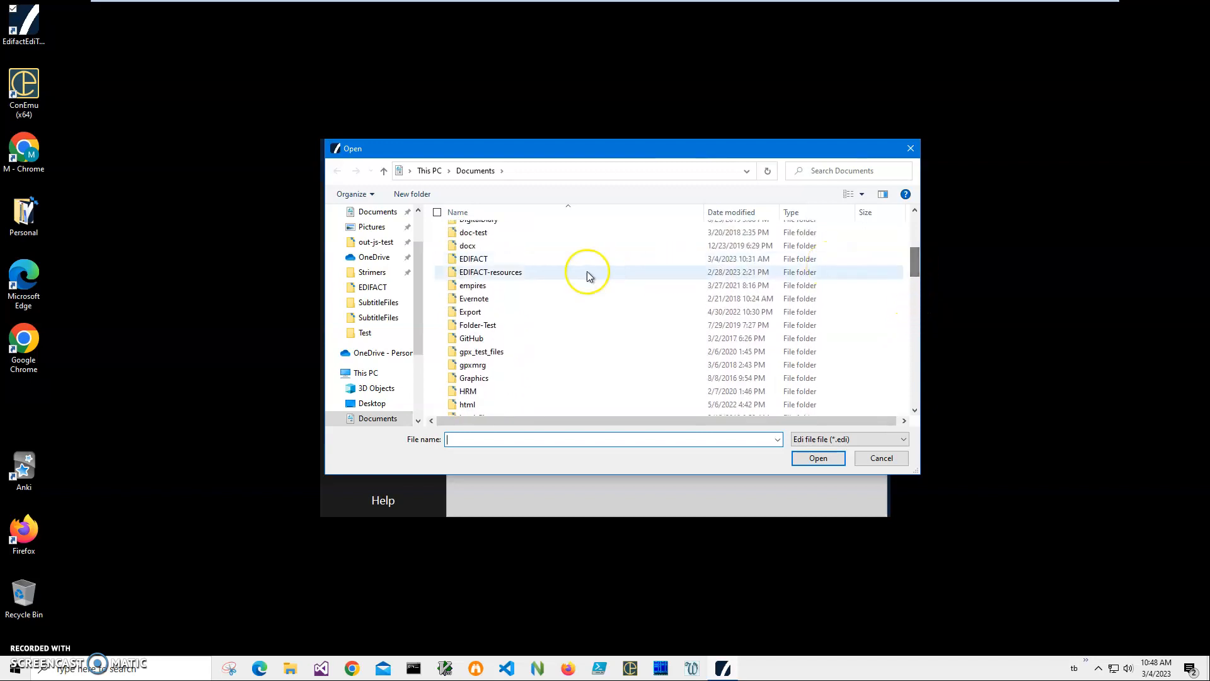
{"action": "double_click", "coordinate": [473, 259]}
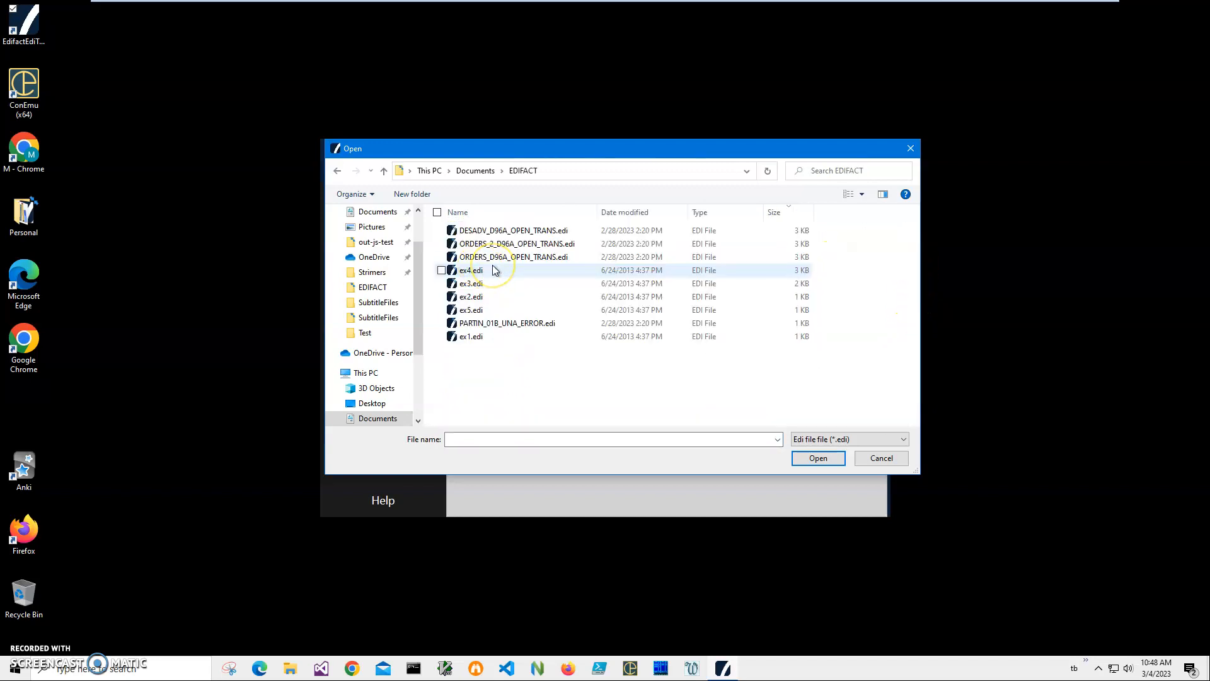
{"action": "mouse_move", "coordinate": [475, 296]}
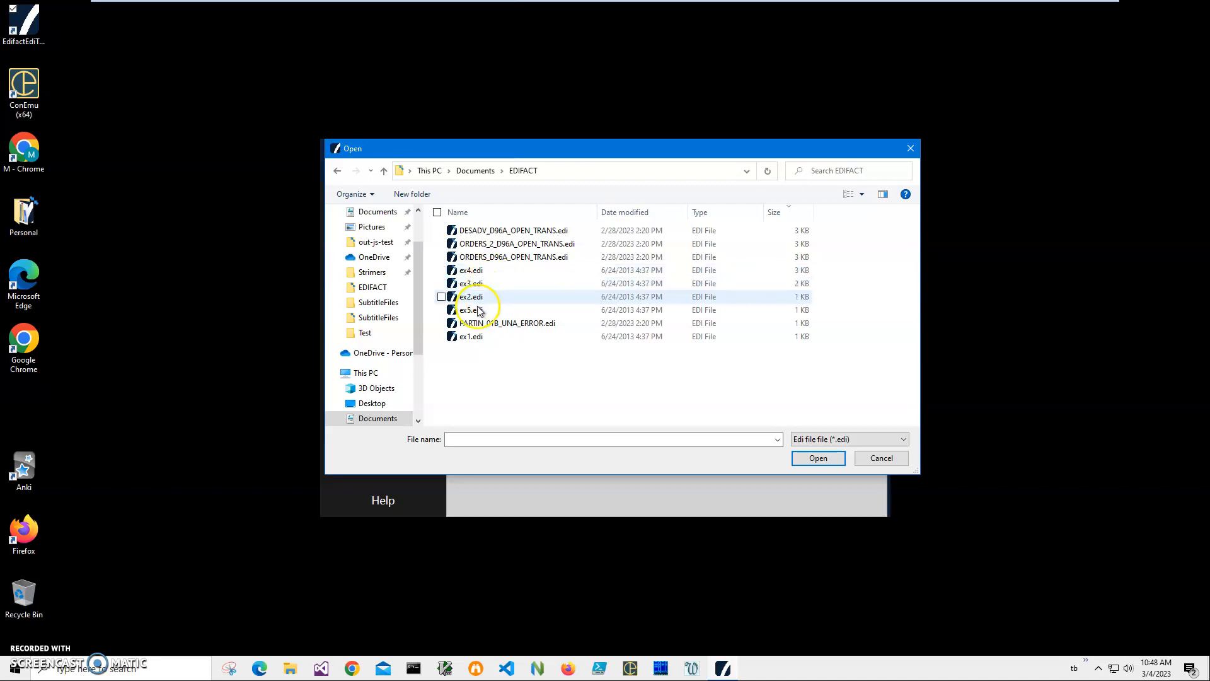
{"action": "left_click", "coordinate": [817, 458]}
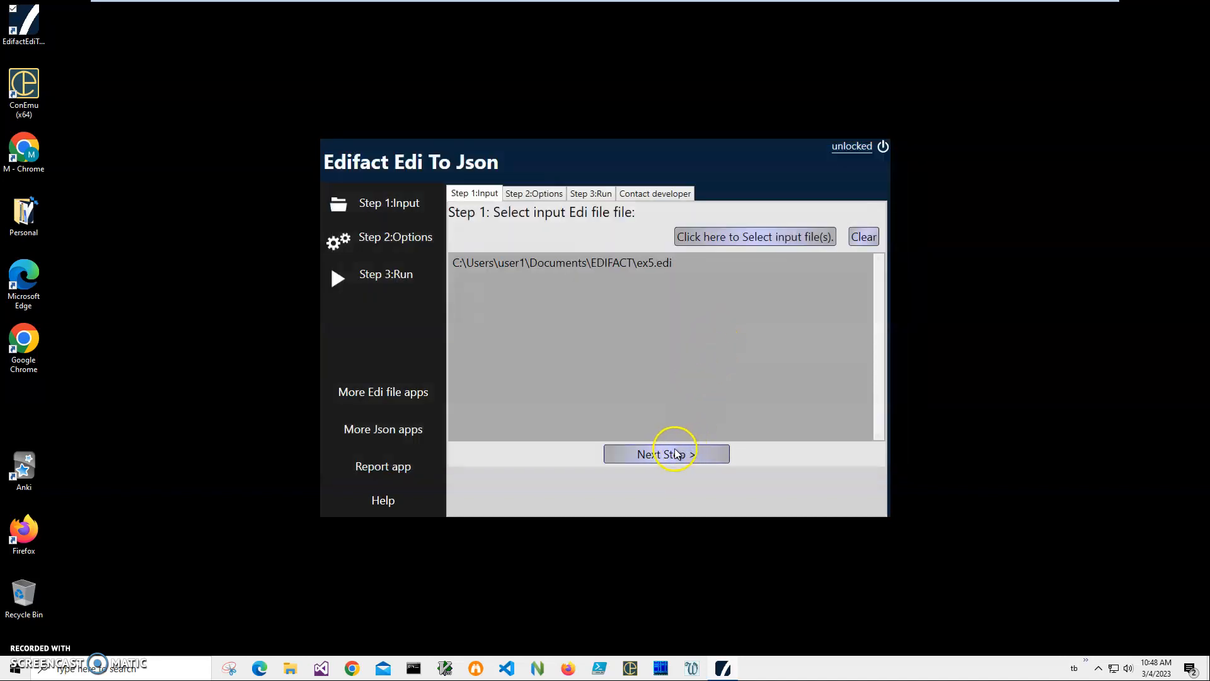
- Advance to Step 3: Run and preview ex5.edi's ORDERS records as JSON
{"action": "left_click", "coordinate": [665, 454]}
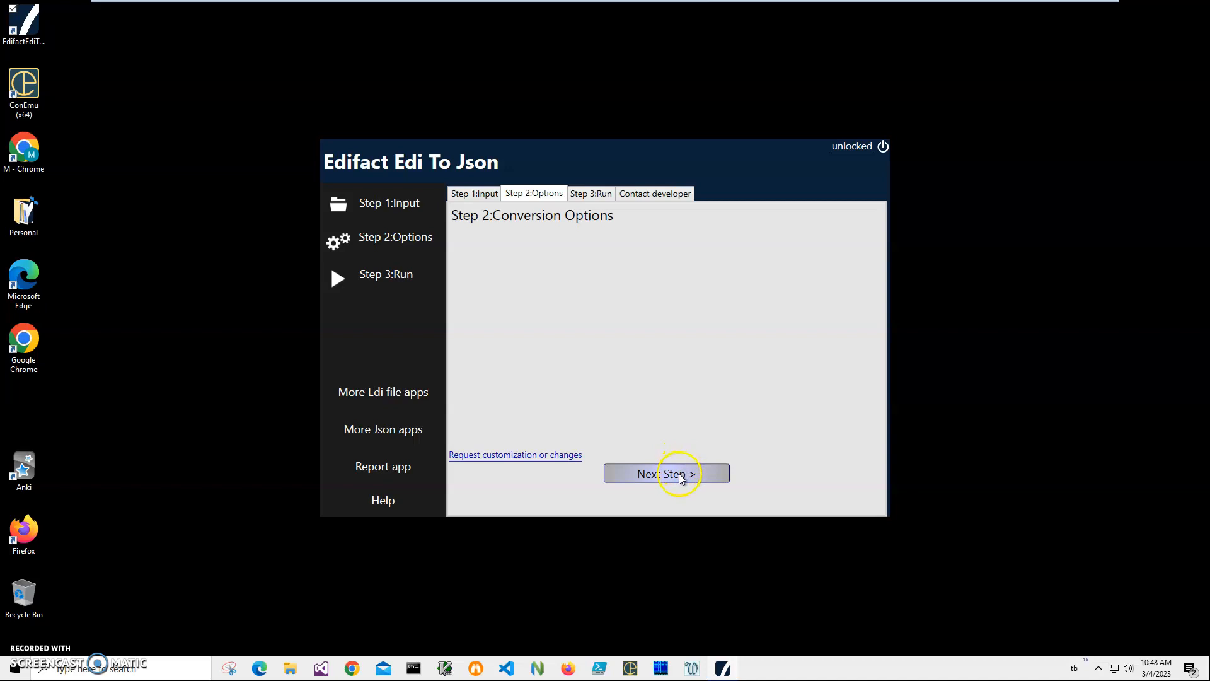
{"action": "left_click", "coordinate": [665, 472]}
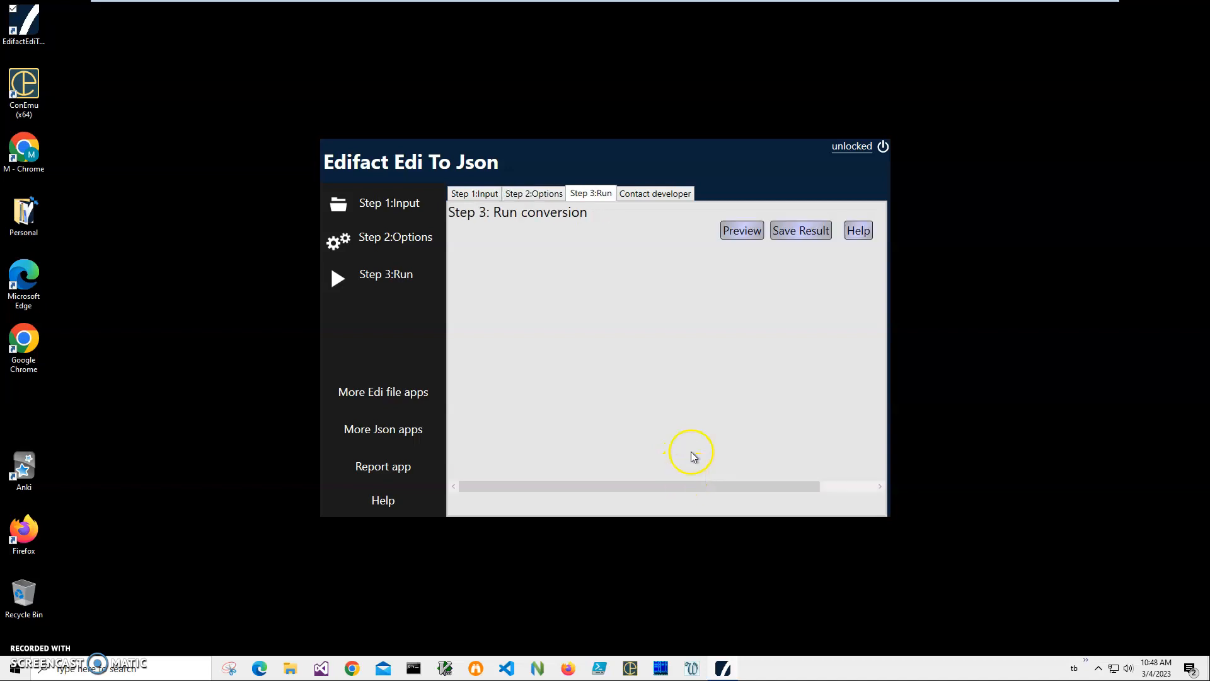
{"action": "left_click", "coordinate": [741, 229]}
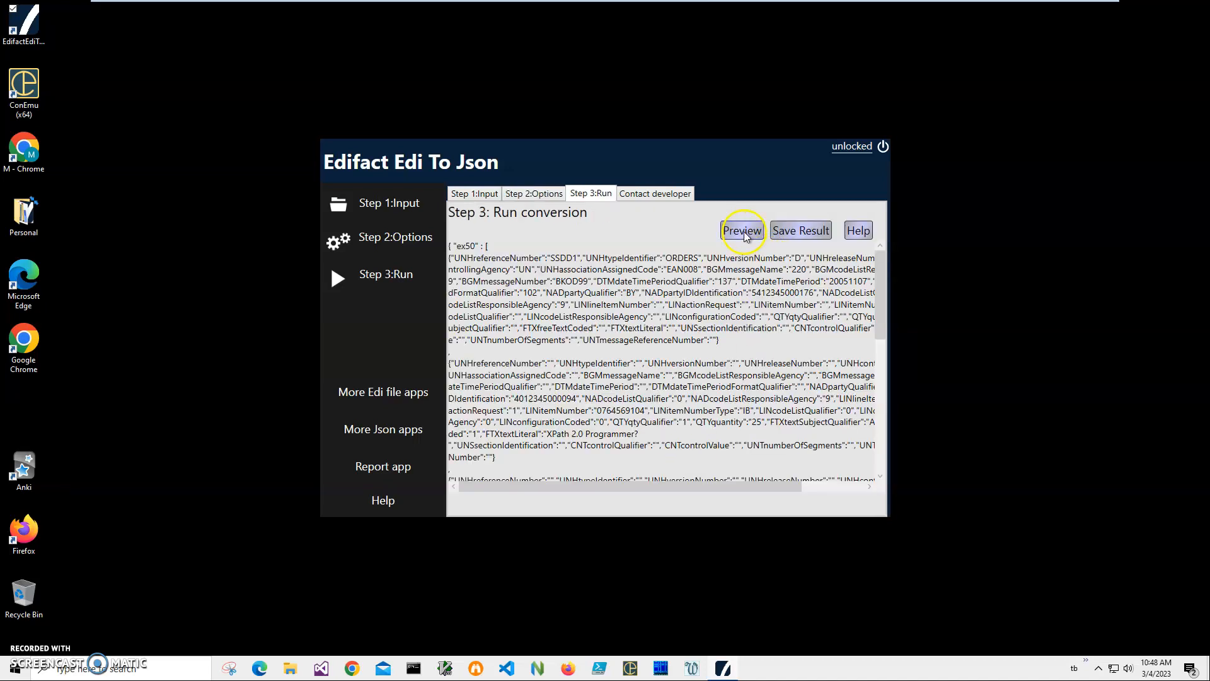
{"action": "scroll", "scroll_direction": "down", "scroll_amount": 3}
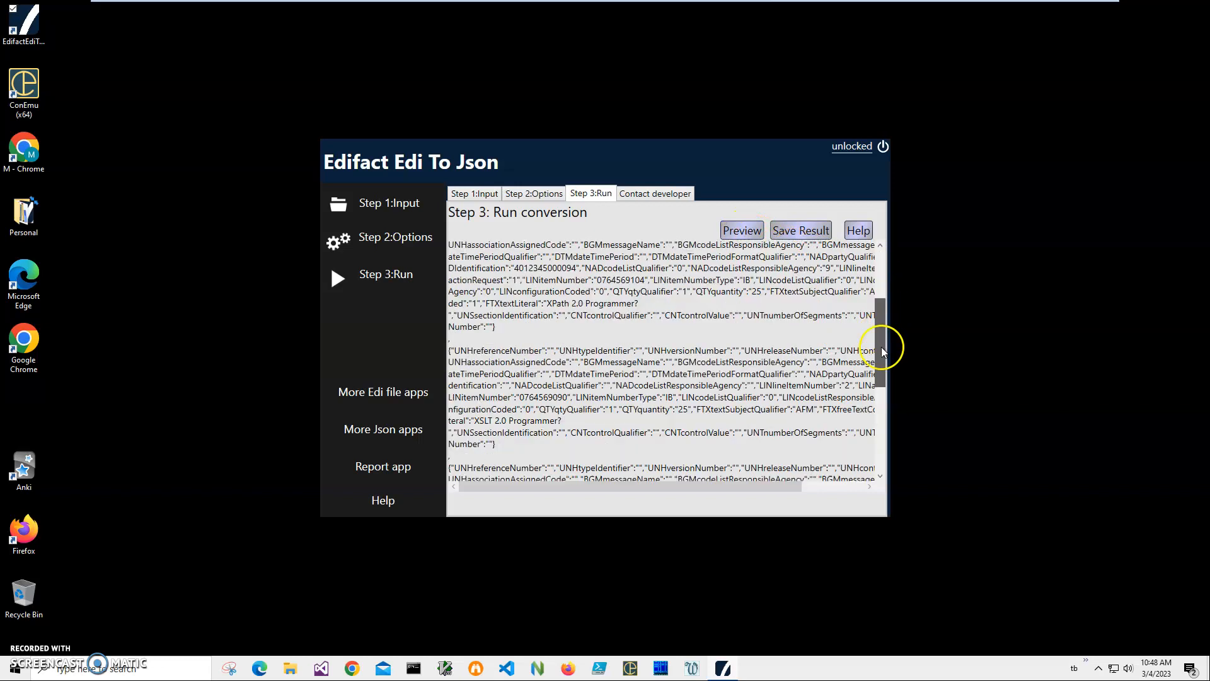
{"action": "scroll", "scroll_direction": "up", "scroll_amount": 3}
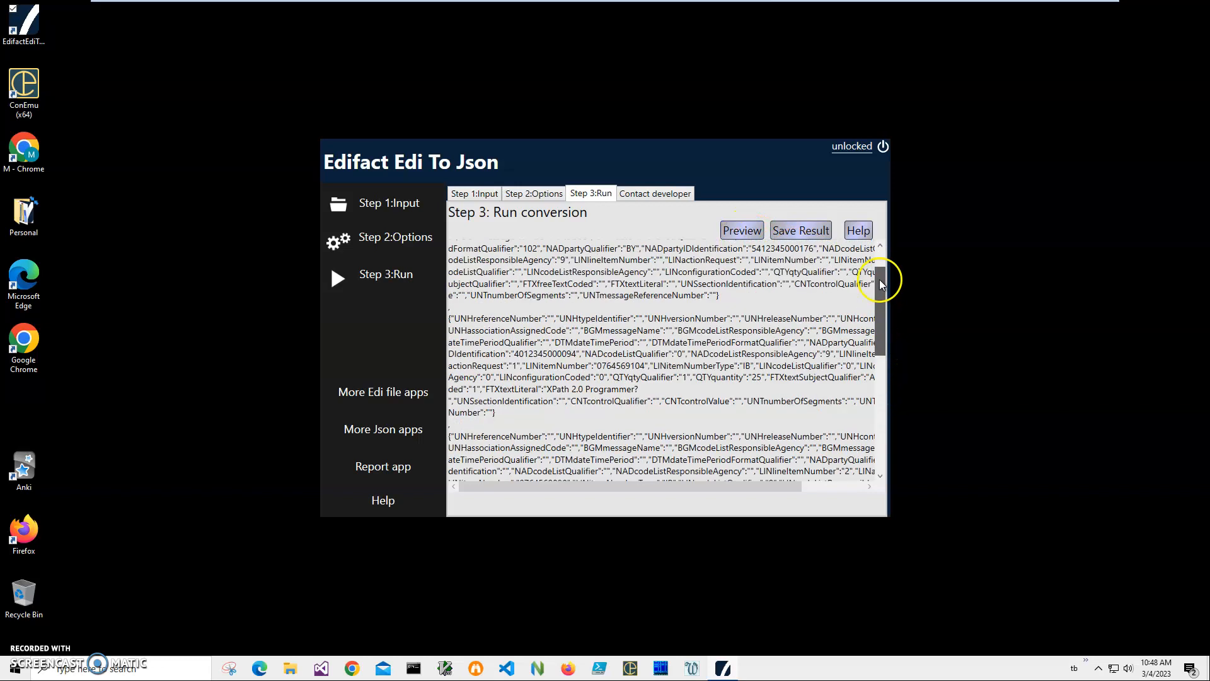
{"action": "scroll", "scroll_direction": "up", "scroll_amount": 3}
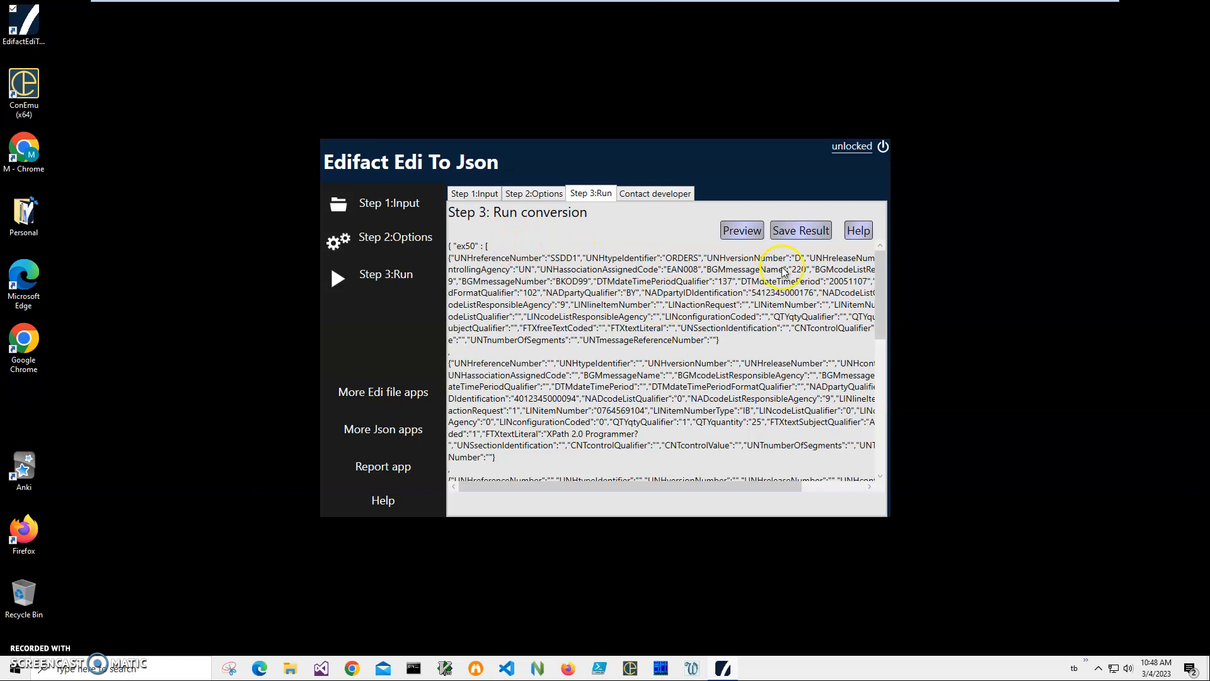
- Save the result with its default .json name into the EDIFACT folder
{"action": "left_click", "coordinate": [801, 229]}
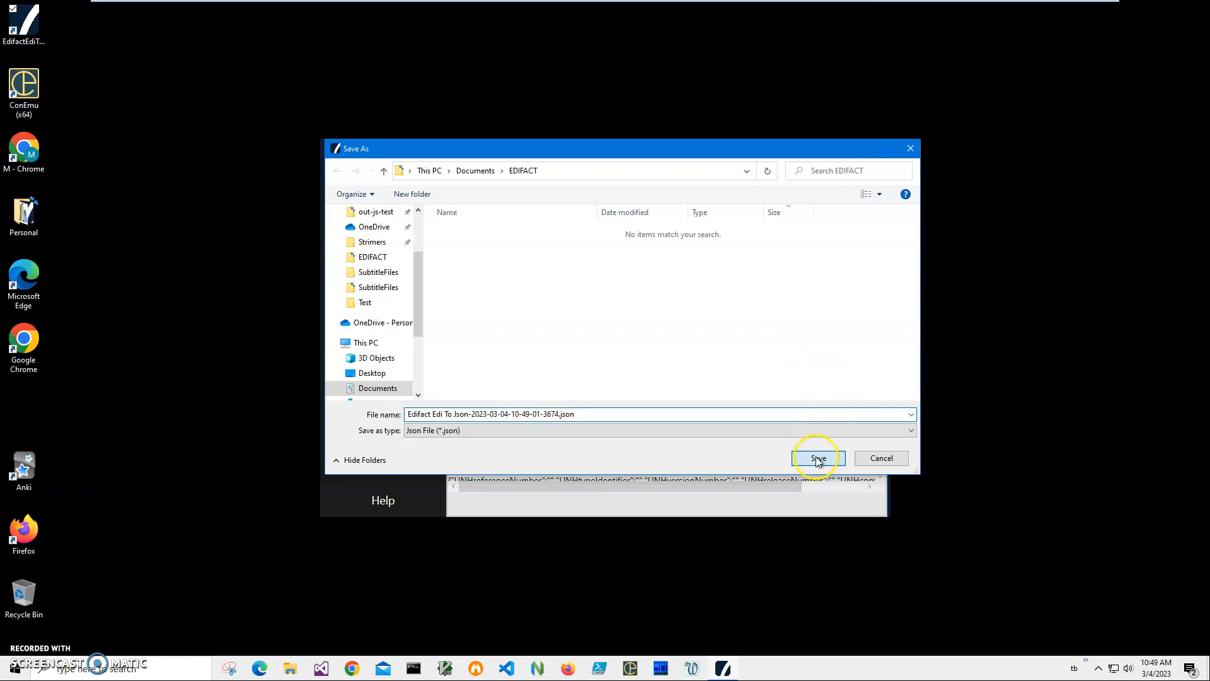
{"action": "left_click", "coordinate": [817, 458]}
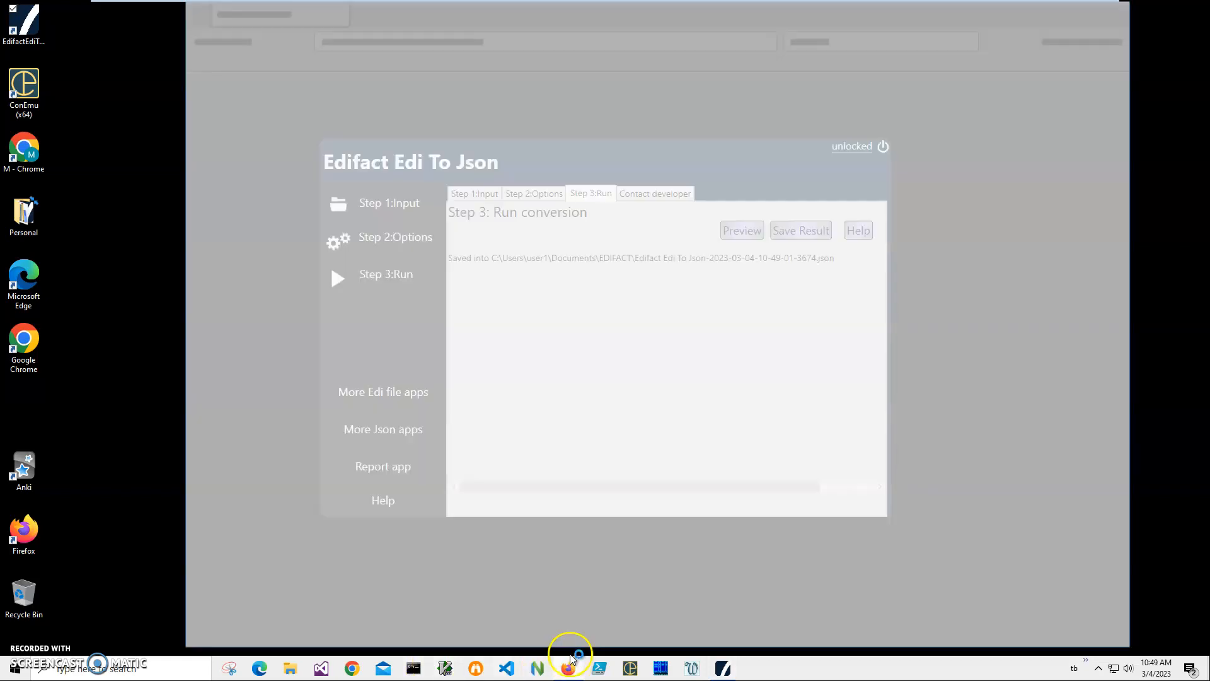
- Show the saved Edifact Edi To Json-2023-03-04 .json file's ORDERS fields in Firefox
{"action": "left_click", "coordinate": [569, 668]}
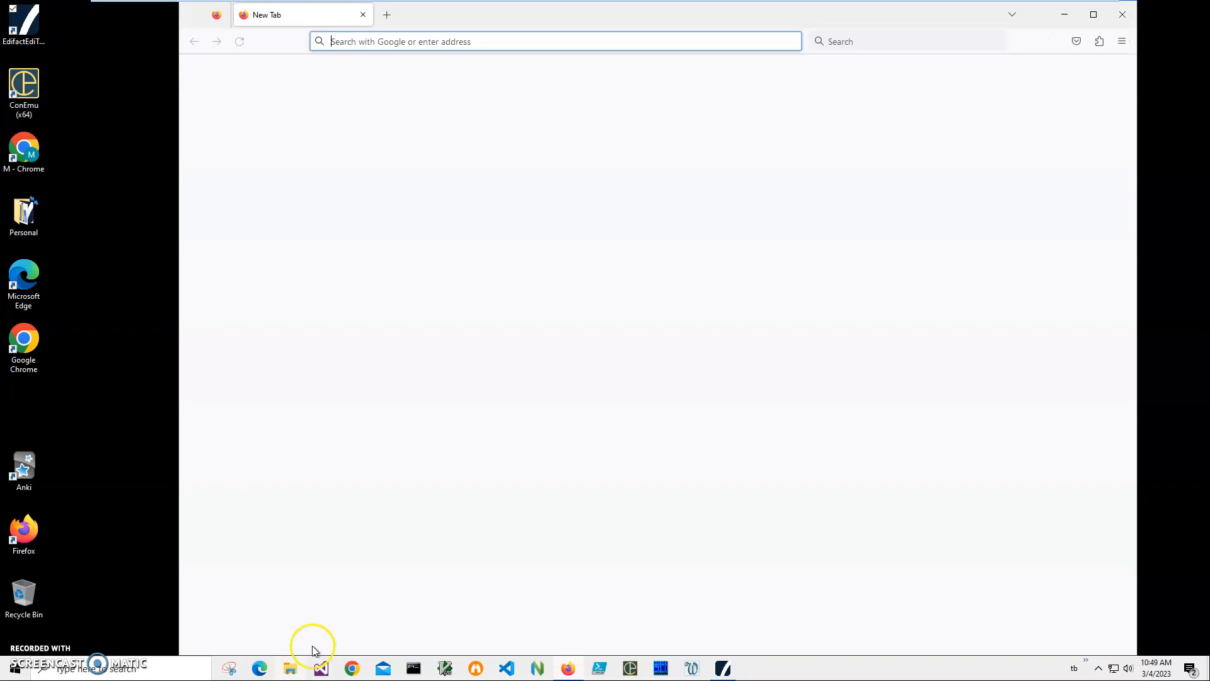
{"action": "left_click", "coordinate": [288, 668]}
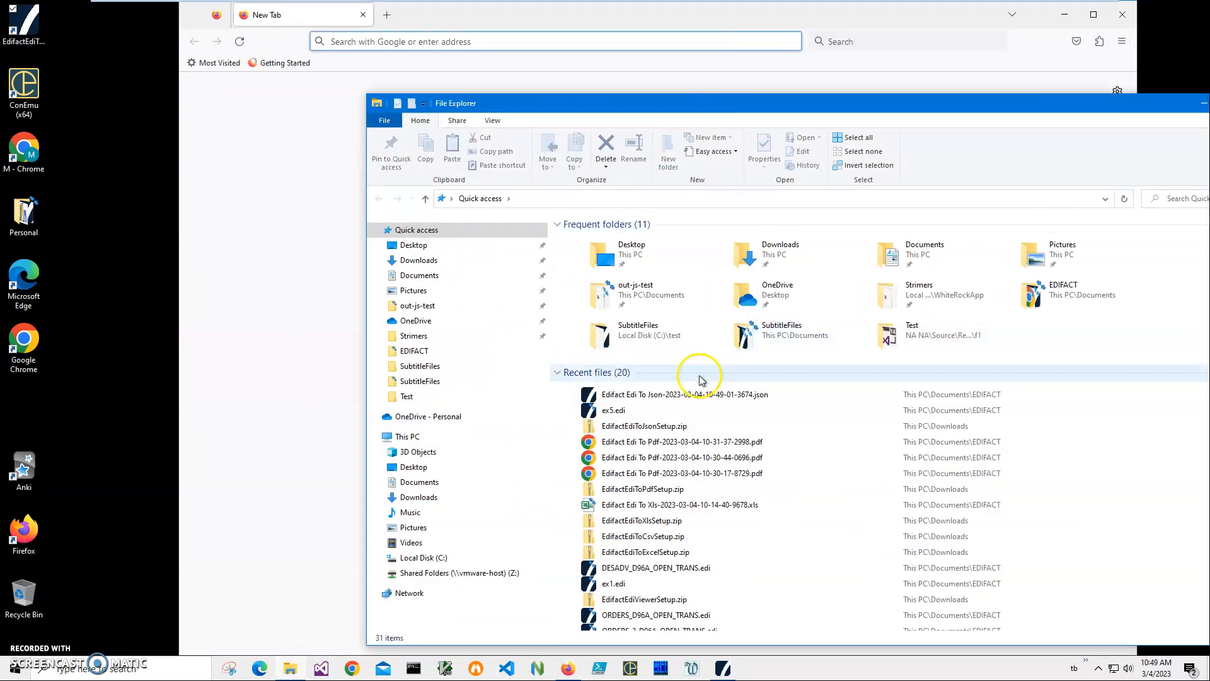
{"action": "double_click", "coordinate": [685, 395]}
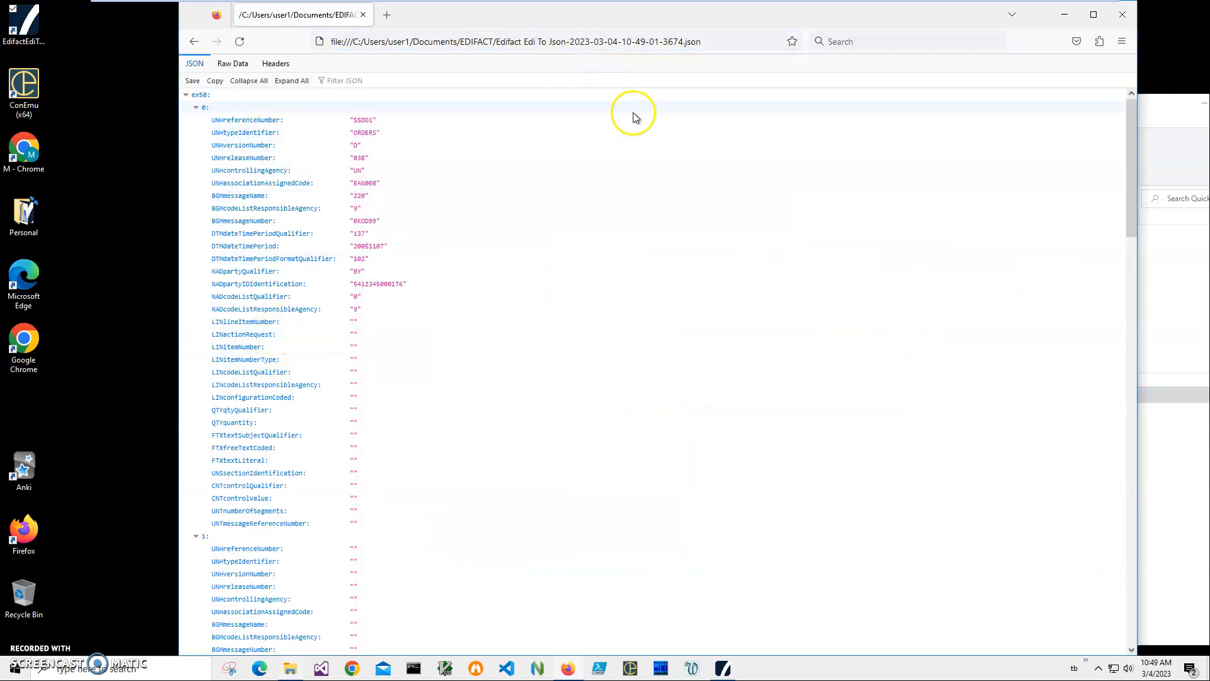
{"action": "scroll", "scroll_direction": "down", "scroll_amount": 3}
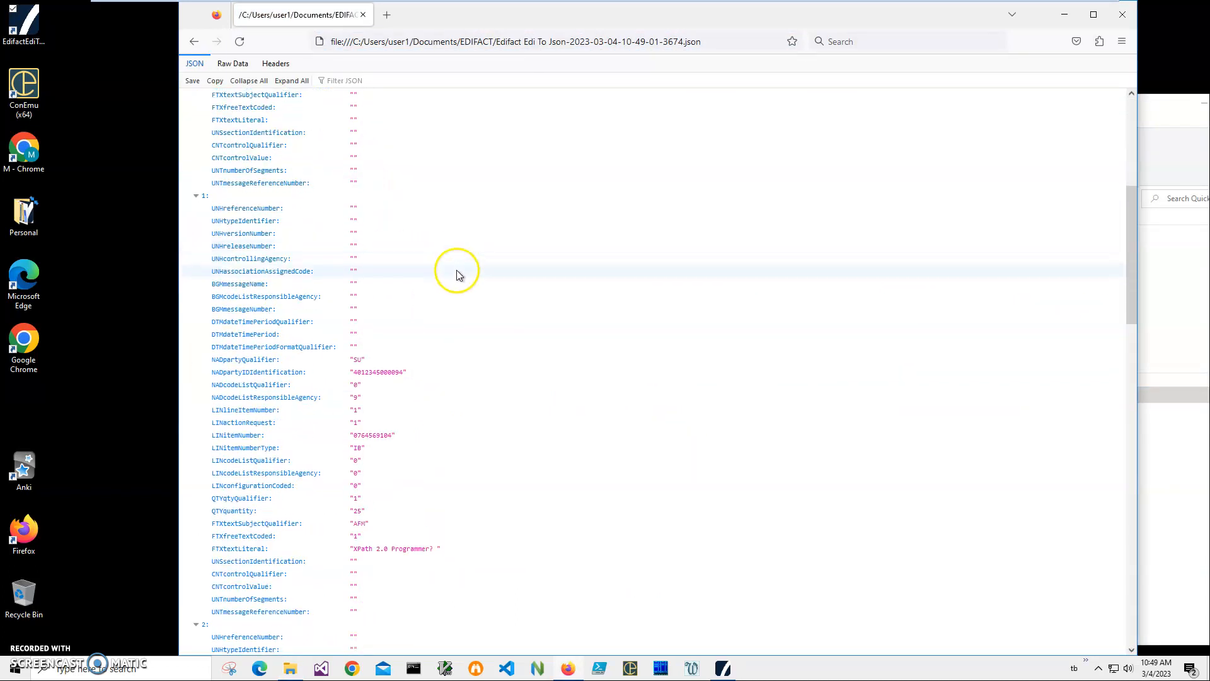
{"action": "scroll", "scroll_direction": "up", "scroll_amount": 3}
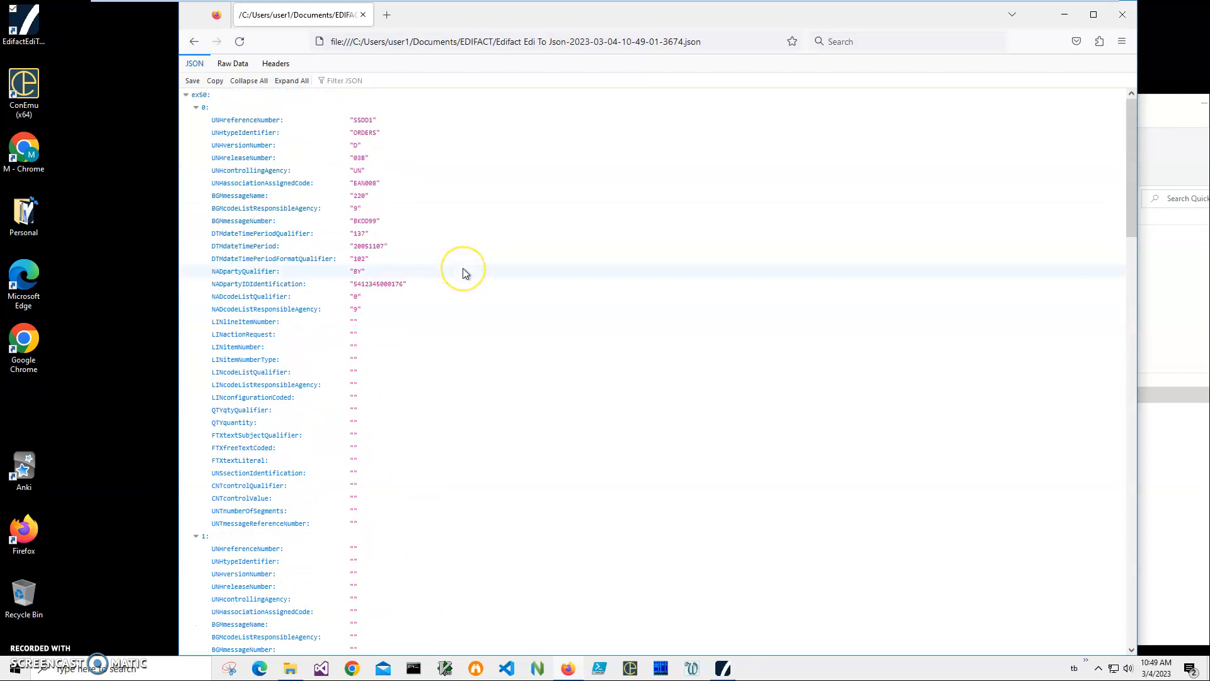
{"action": "scroll", "scroll_direction": "down", "scroll_amount": 3}
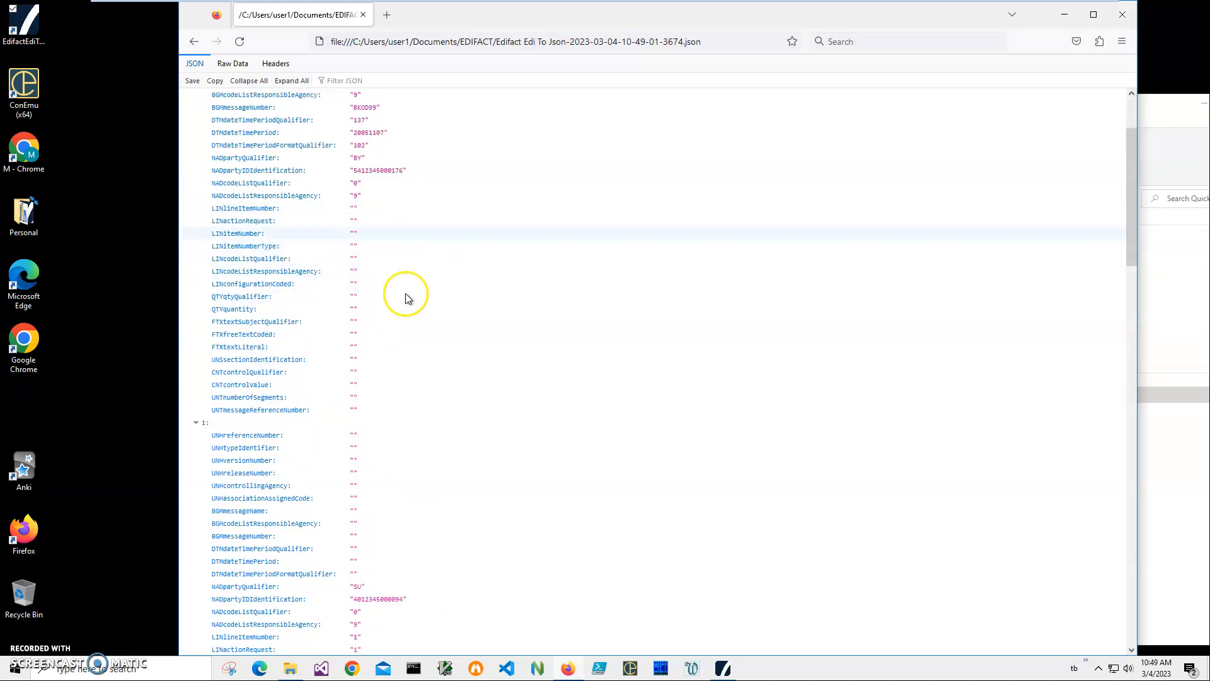
{"action": "scroll", "scroll_direction": "down", "scroll_amount": 3}
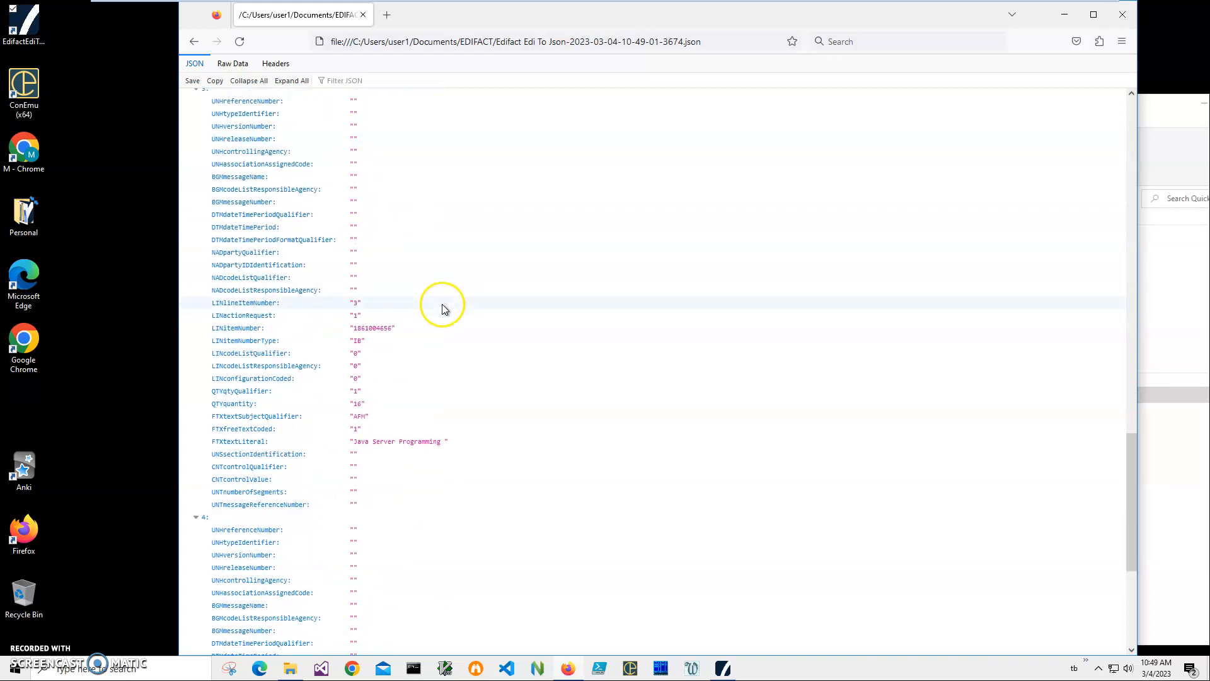
{"action": "scroll", "scroll_direction": "down", "scroll_amount": 3}
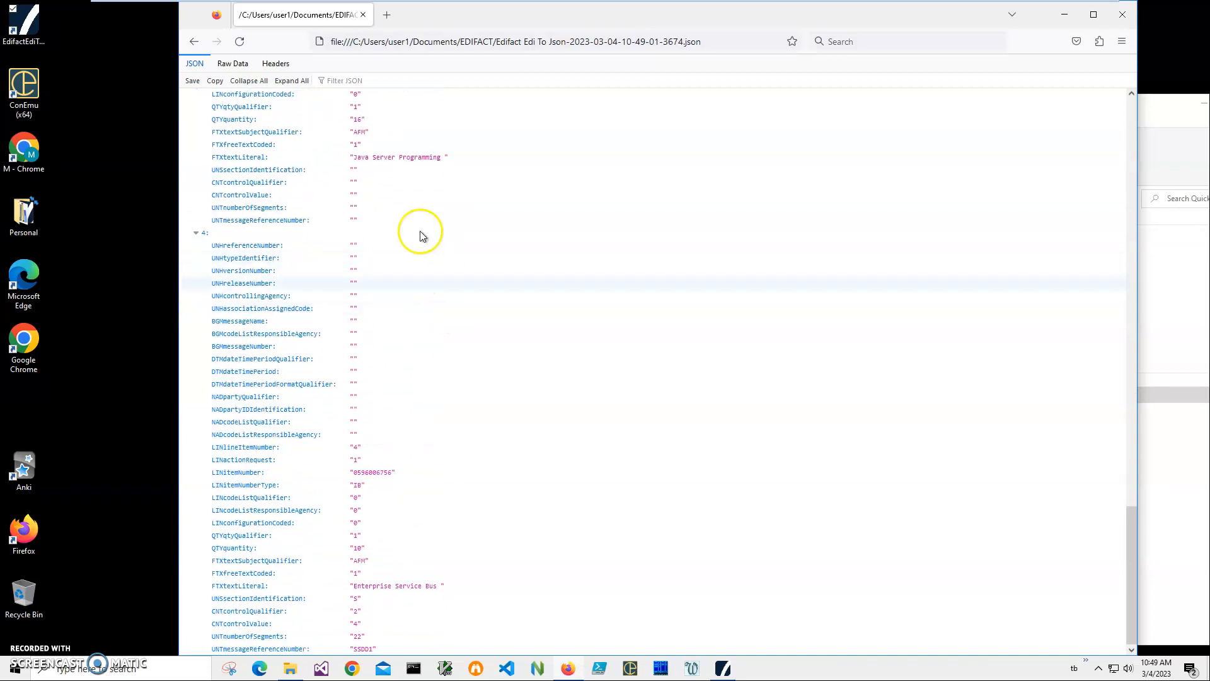
{"action": "left_click", "coordinate": [257, 169]}
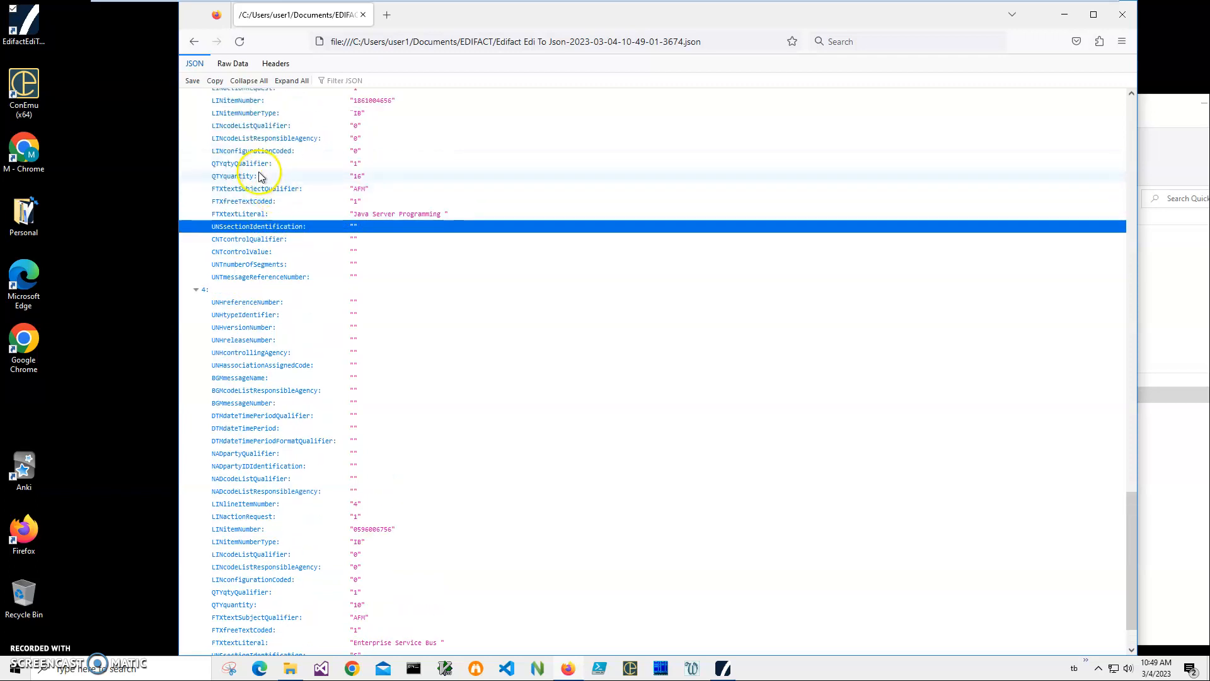
{"action": "scroll", "scroll_direction": "down", "scroll_amount": 3}
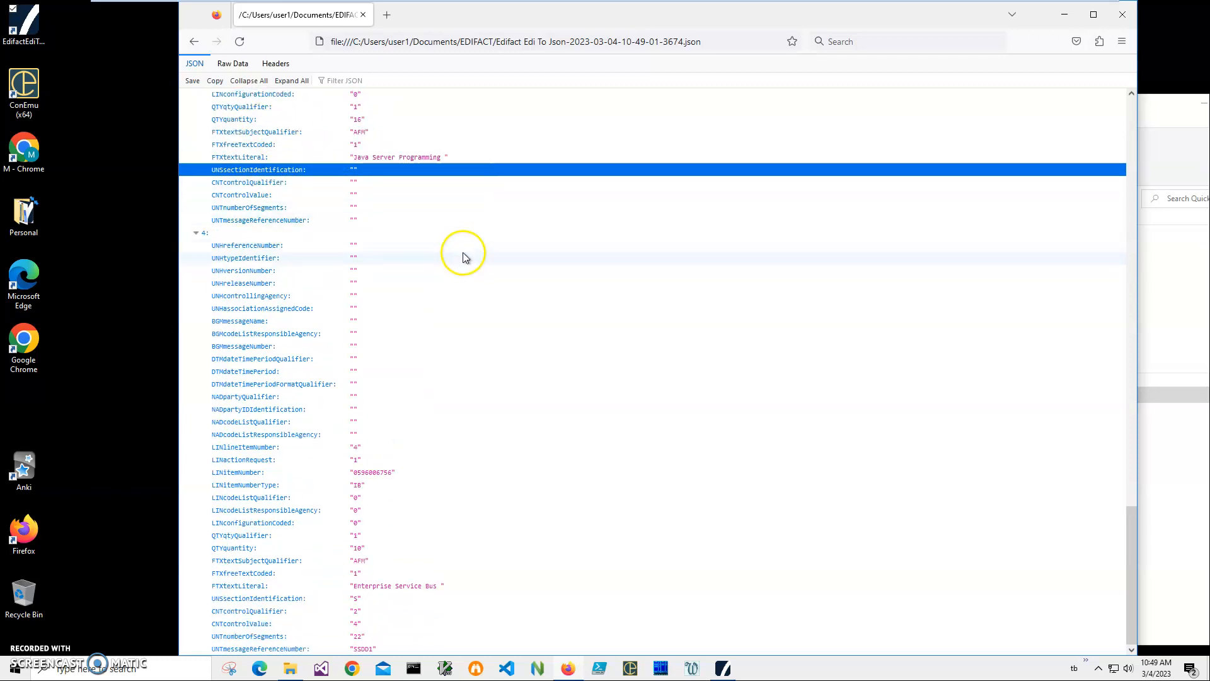
{"action": "scroll", "scroll_direction": "up", "scroll_amount": 3}
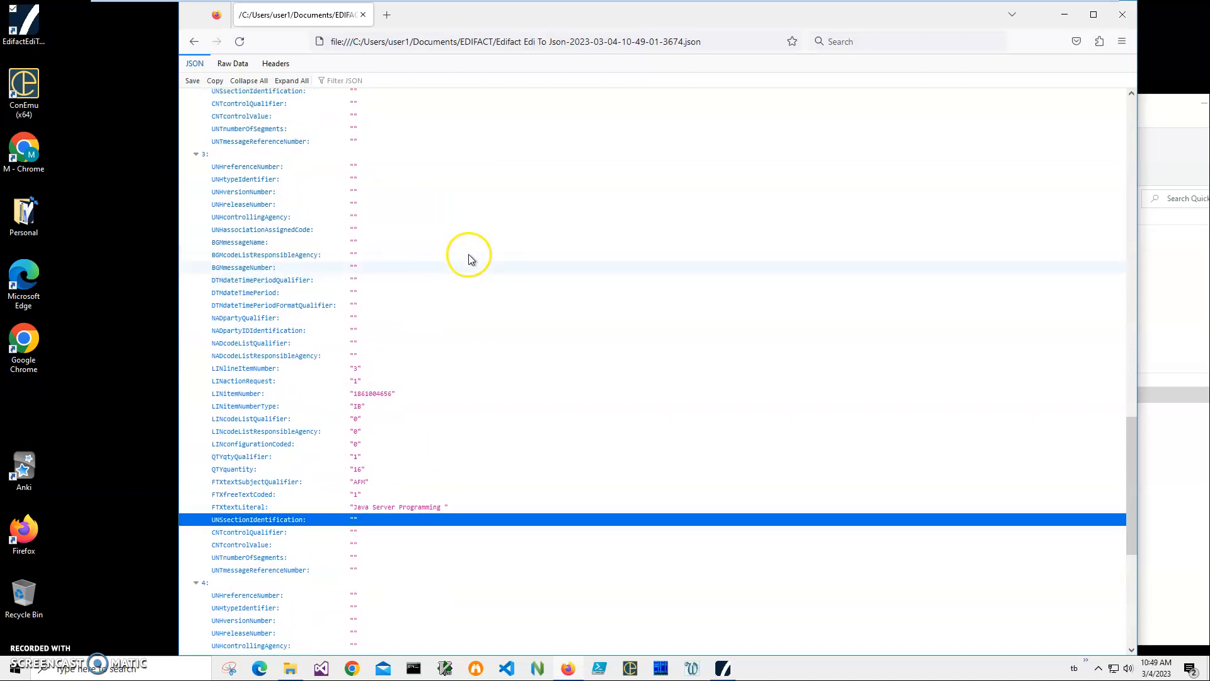
{"action": "scroll", "scroll_direction": "up", "scroll_amount": 3}
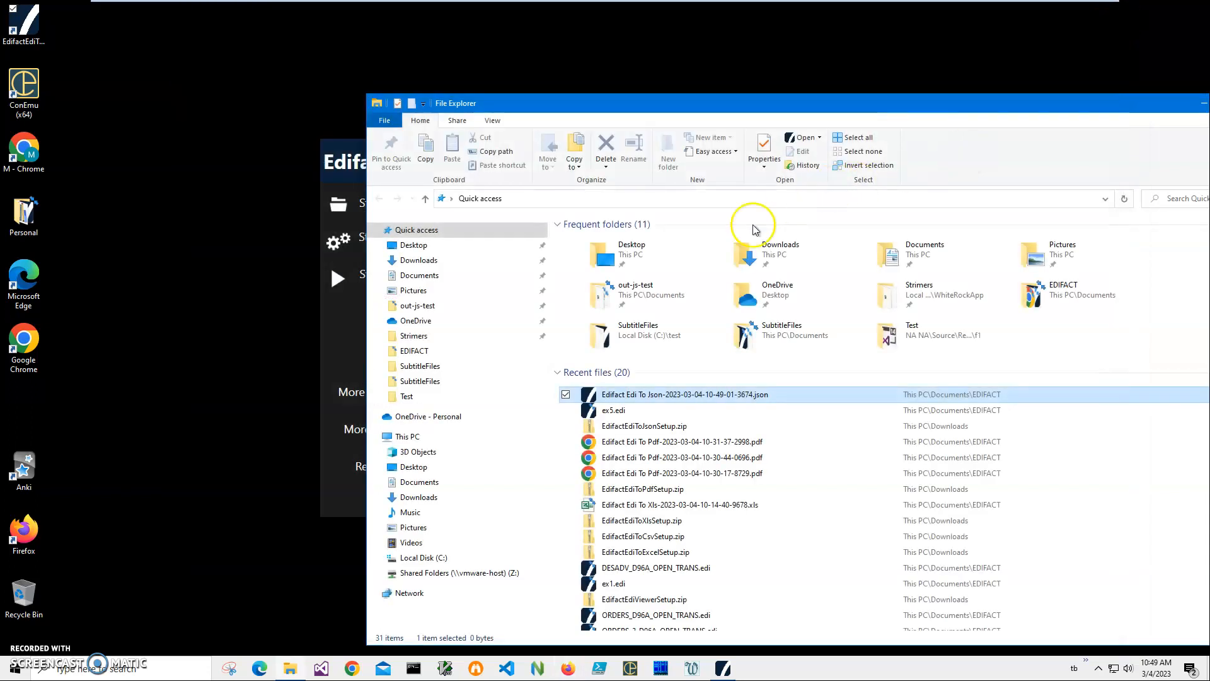
{"action": "mouse_move", "coordinate": [734, 241]}
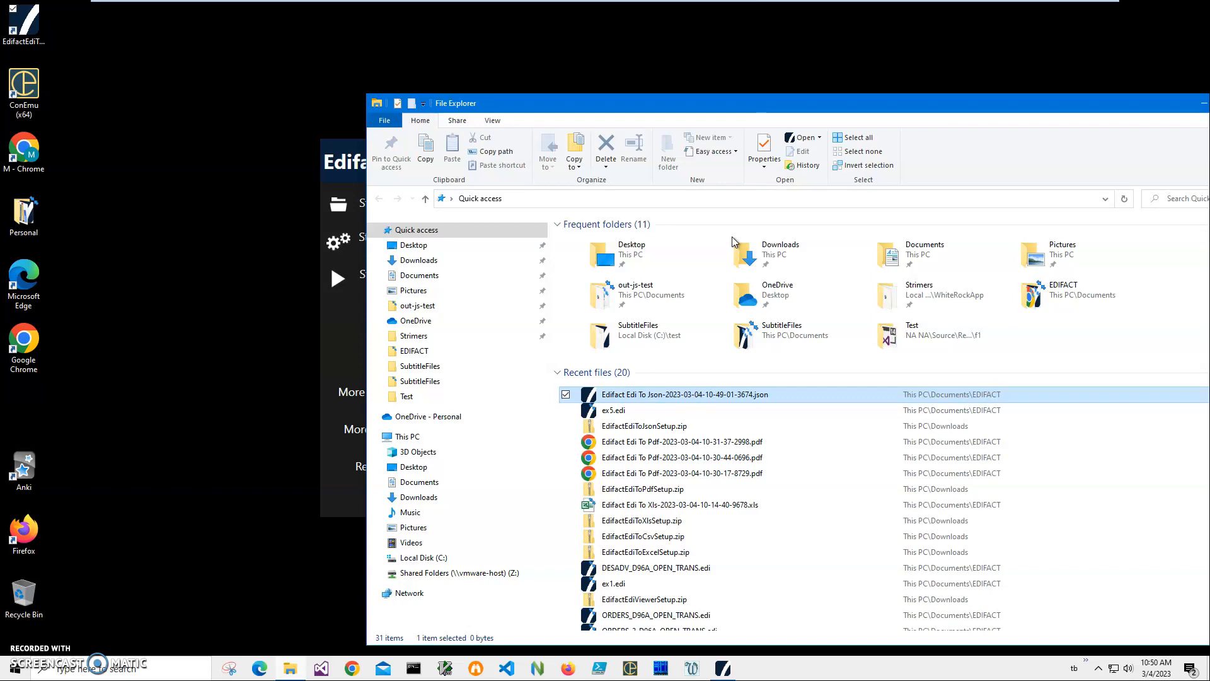
{"action": "mouse_move", "coordinate": [780, 221]}
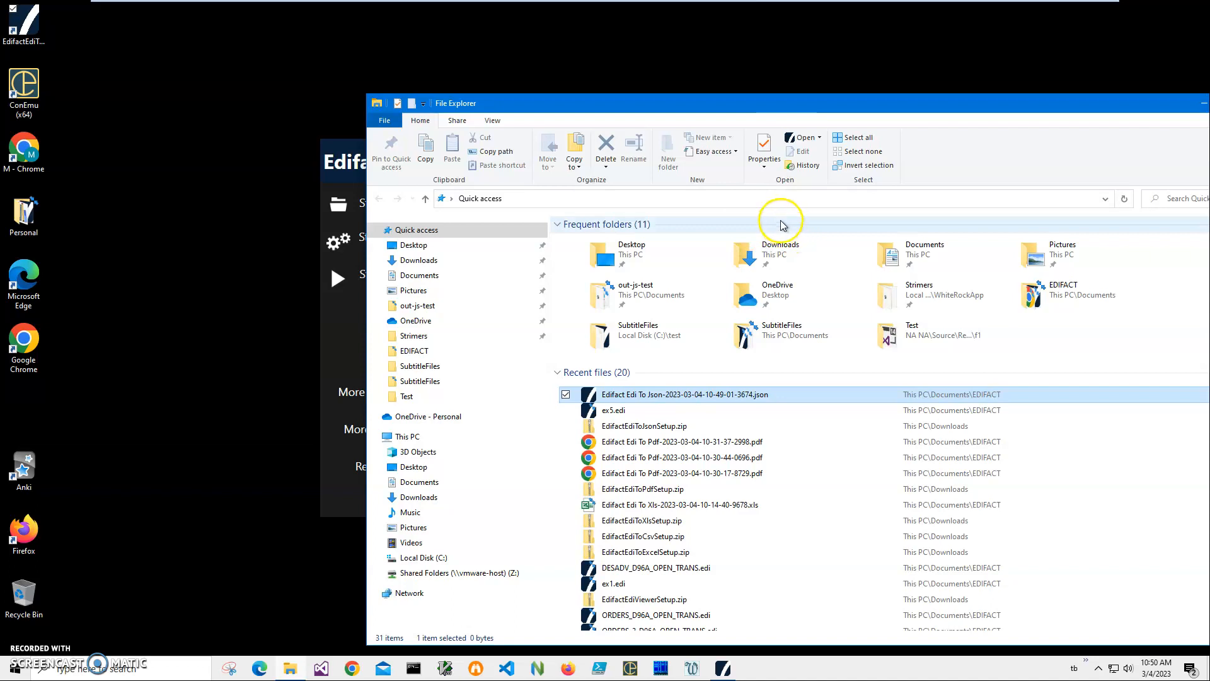
{"action": "mouse_move", "coordinate": [154, 668]}
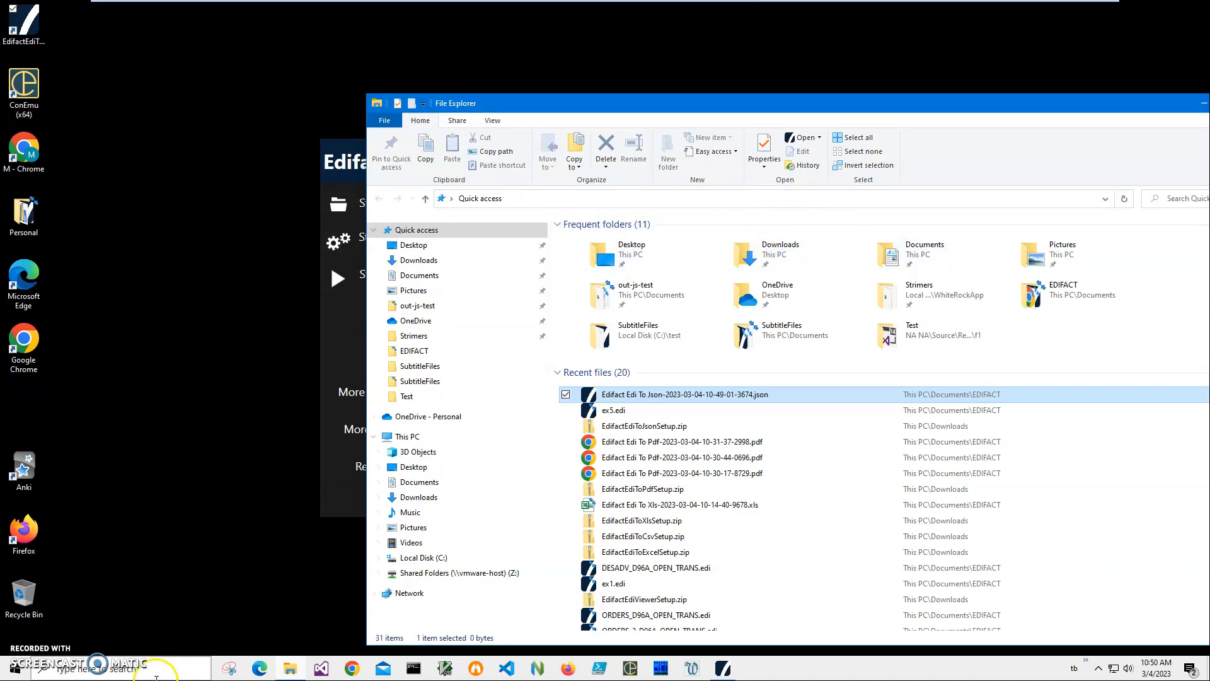